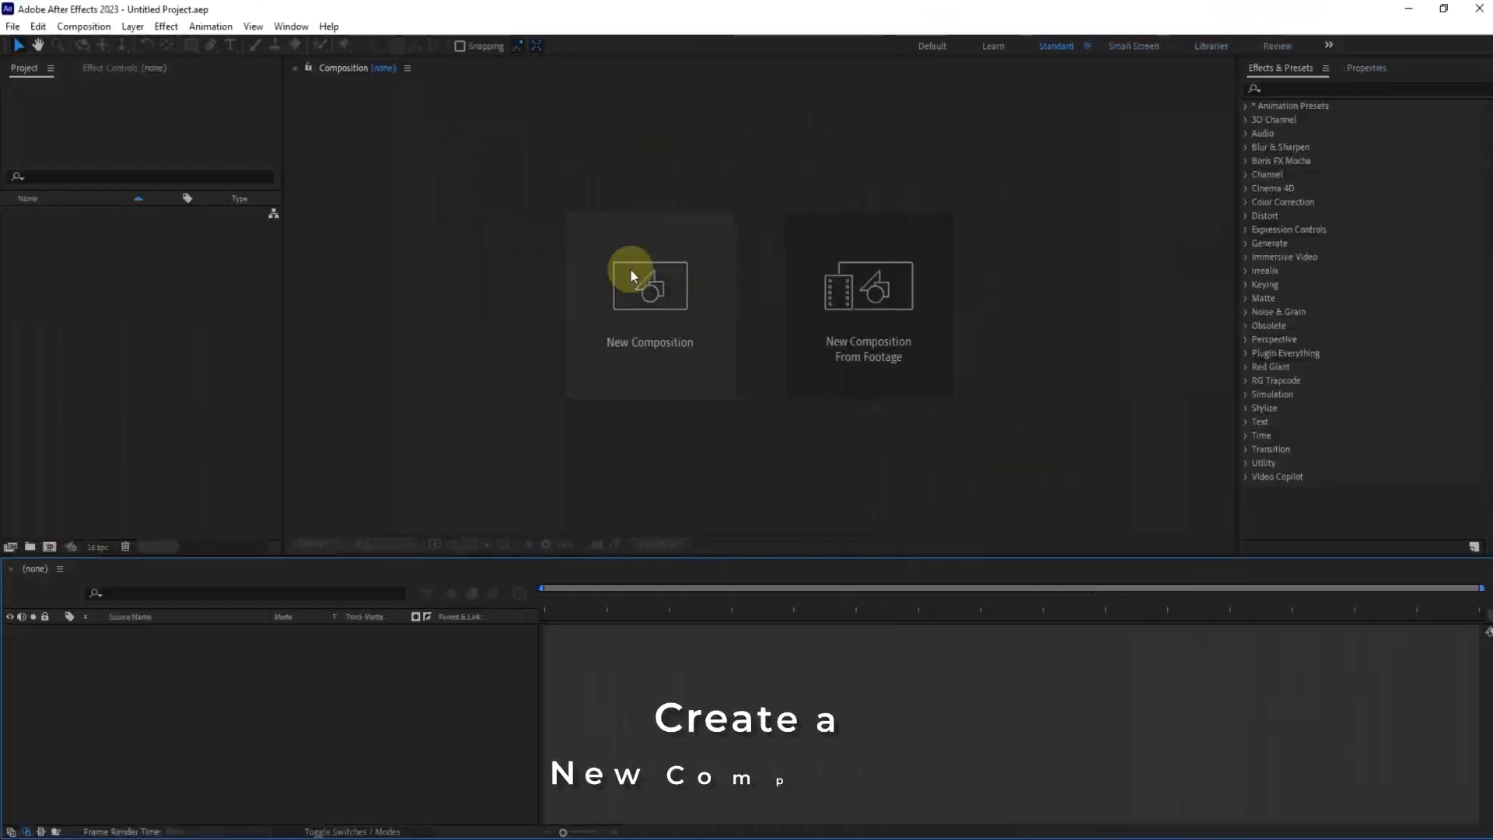
Create a new 1920×1080 composition named Main Comp
{"action": "left_click", "coordinate": [650, 287]}
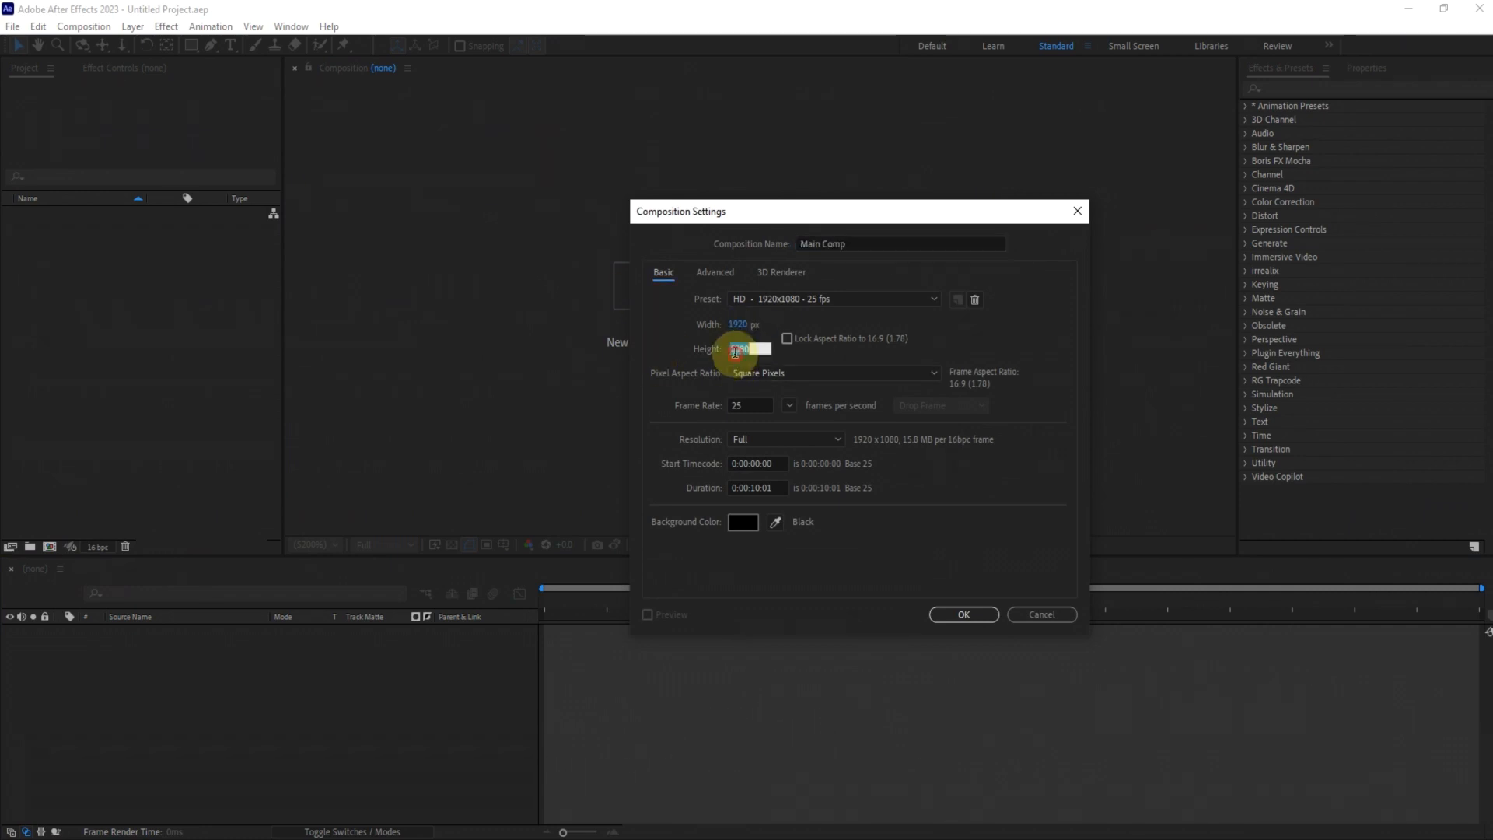
{"action": "left_click", "coordinate": [758, 487]}
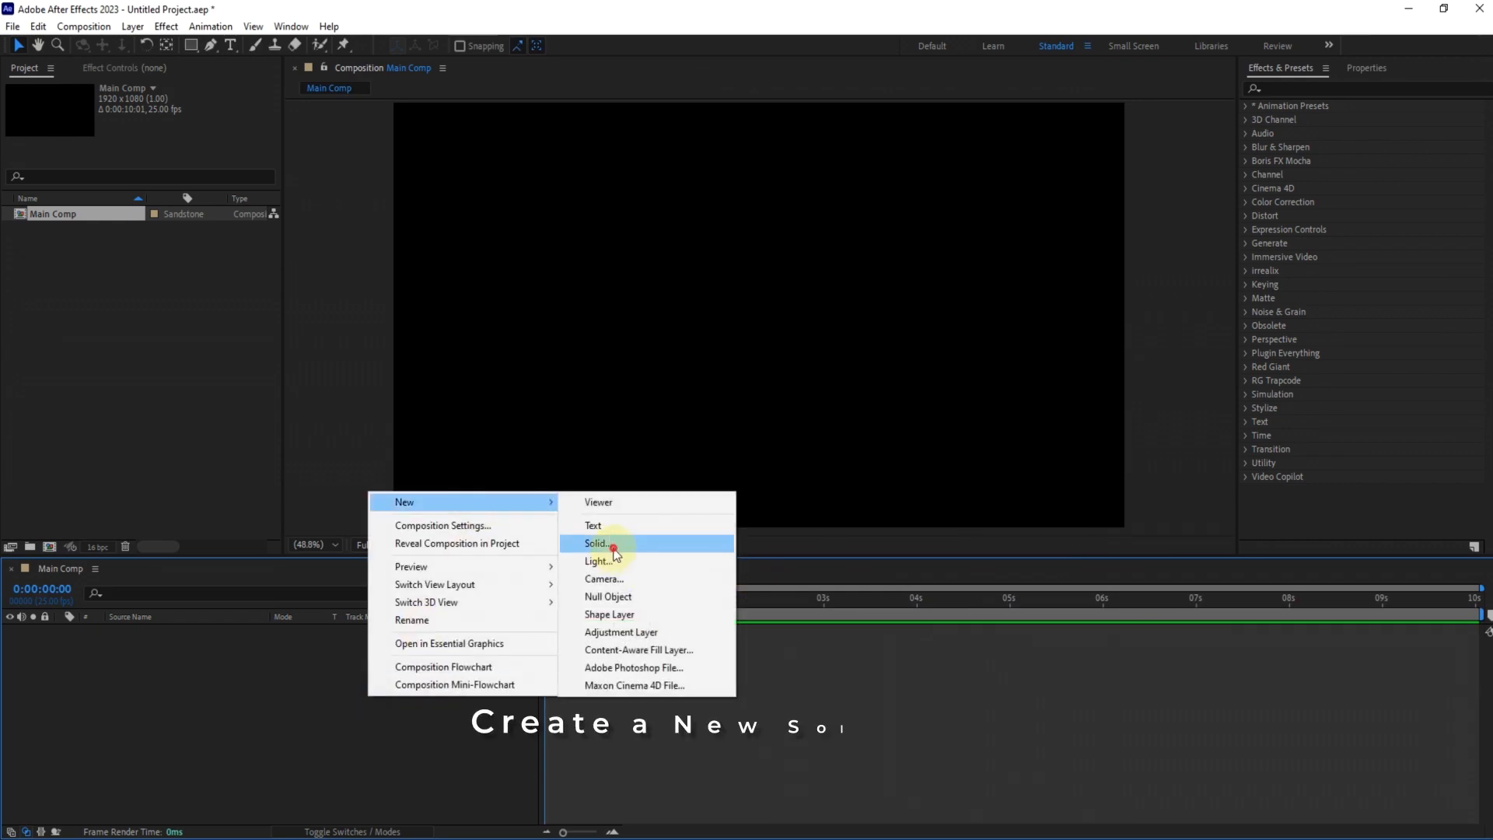
Add a black solid layer named Fractal Noise to the composition
{"action": "left_click", "coordinate": [596, 545]}
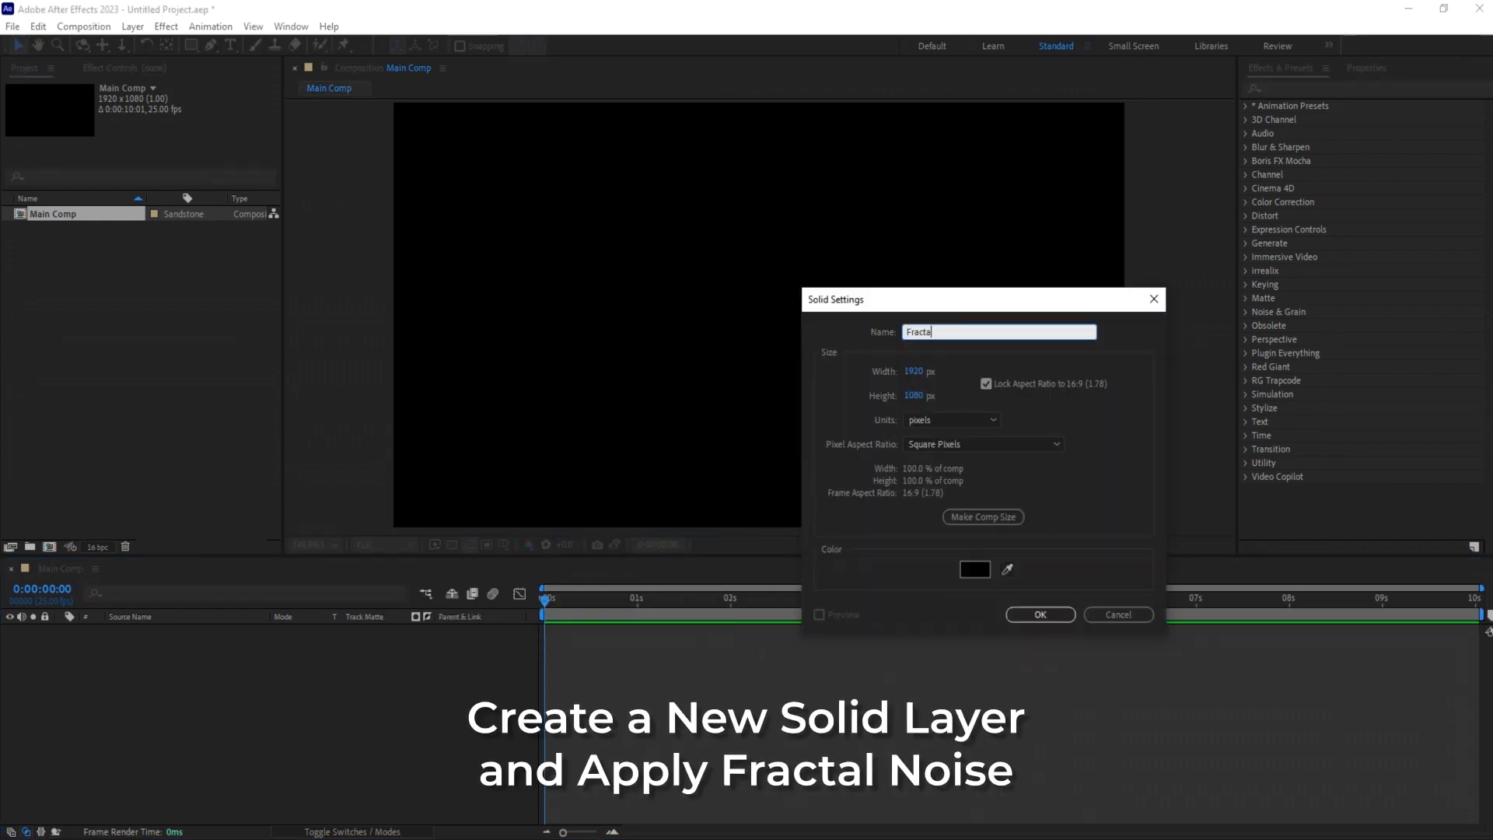
{"action": "left_click", "coordinate": [1038, 614]}
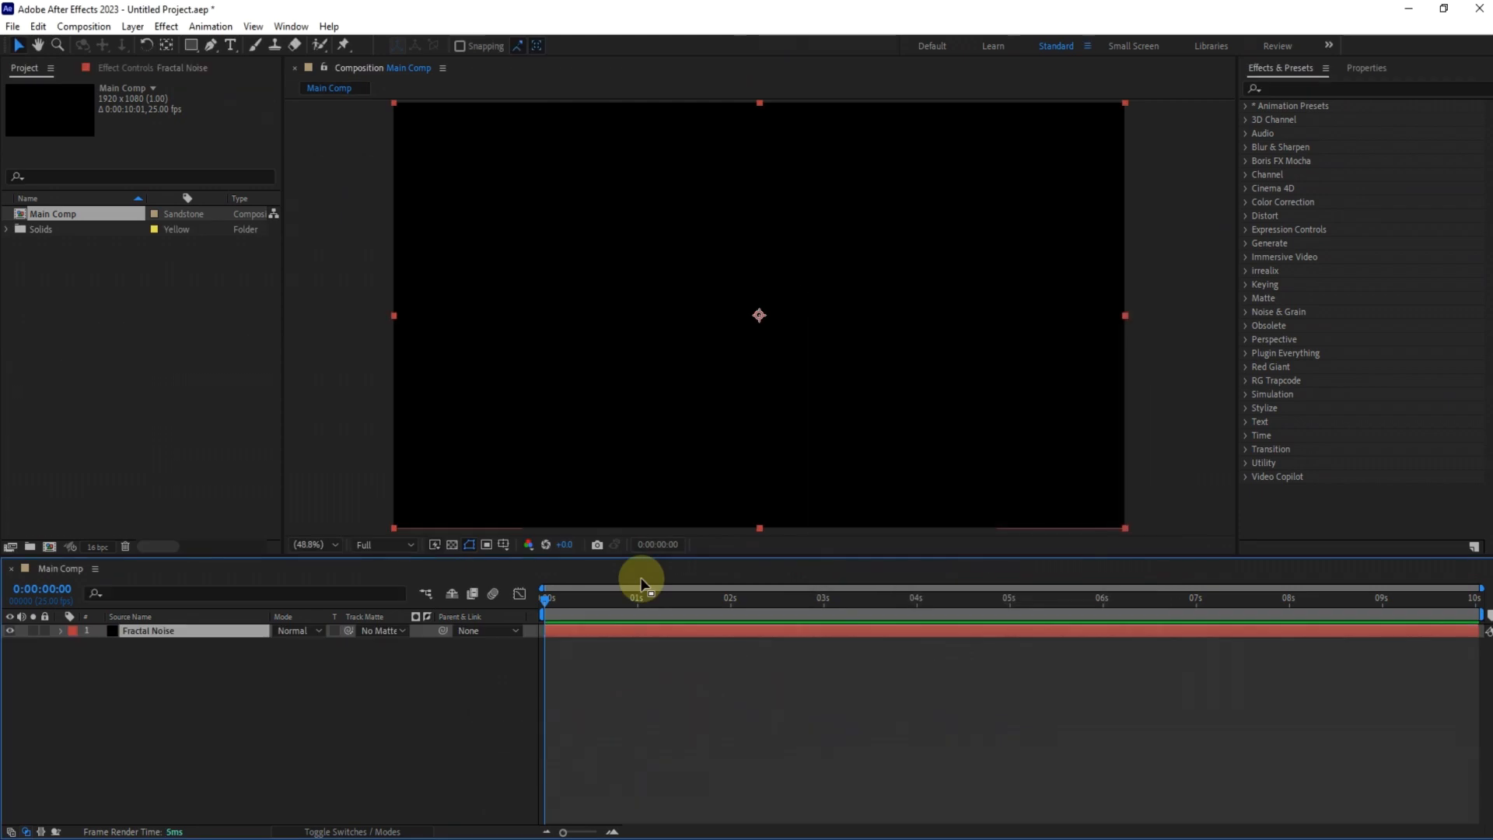
{"action": "left_click", "coordinate": [1342, 87]}
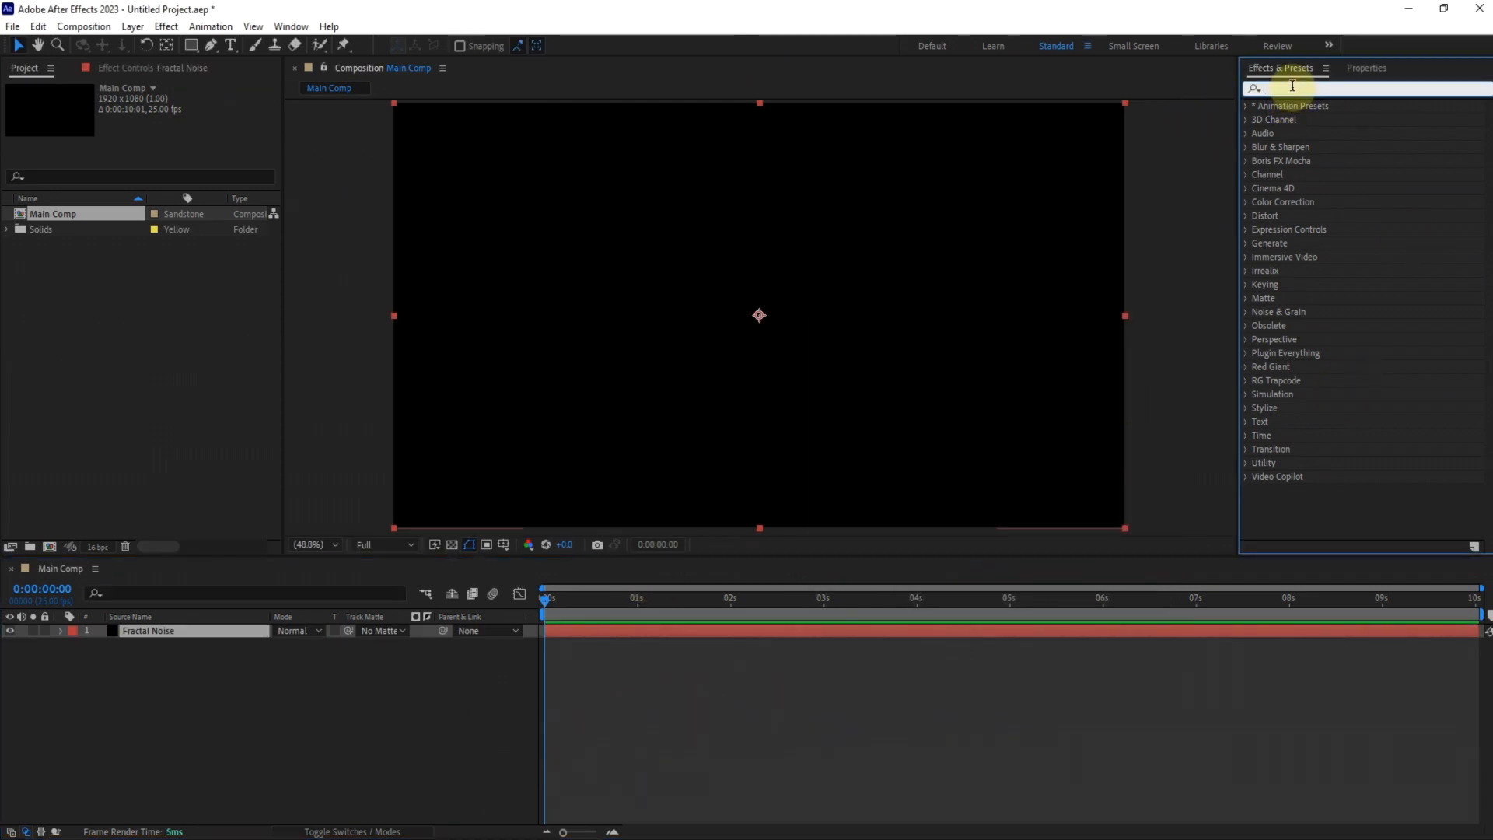
Apply Fractal Noise to the solid and enlarge the noise pattern's scale
{"action": "type", "text": "frac"}
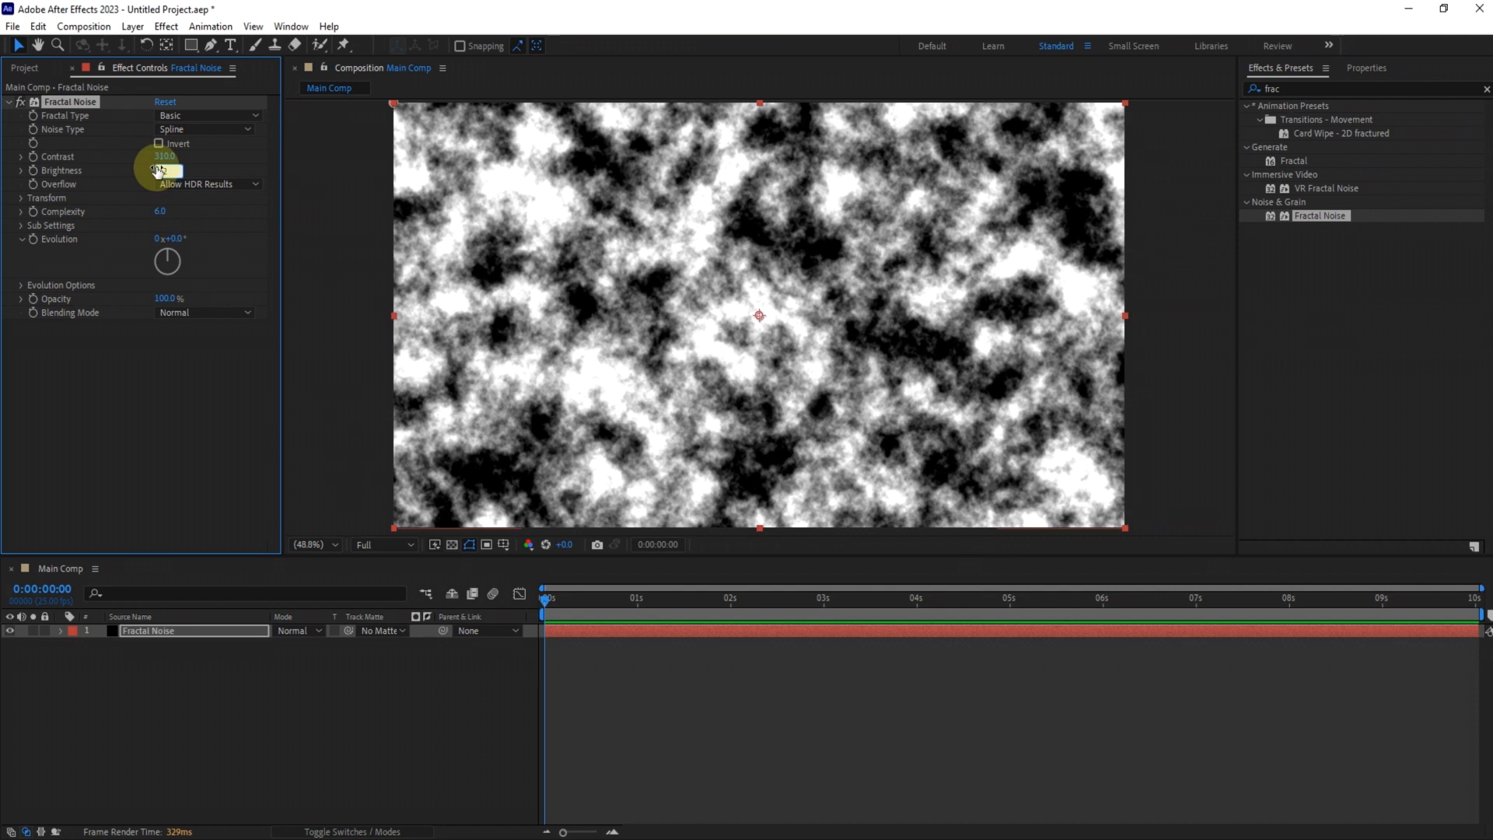
{"action": "left_click", "coordinate": [20, 197]}
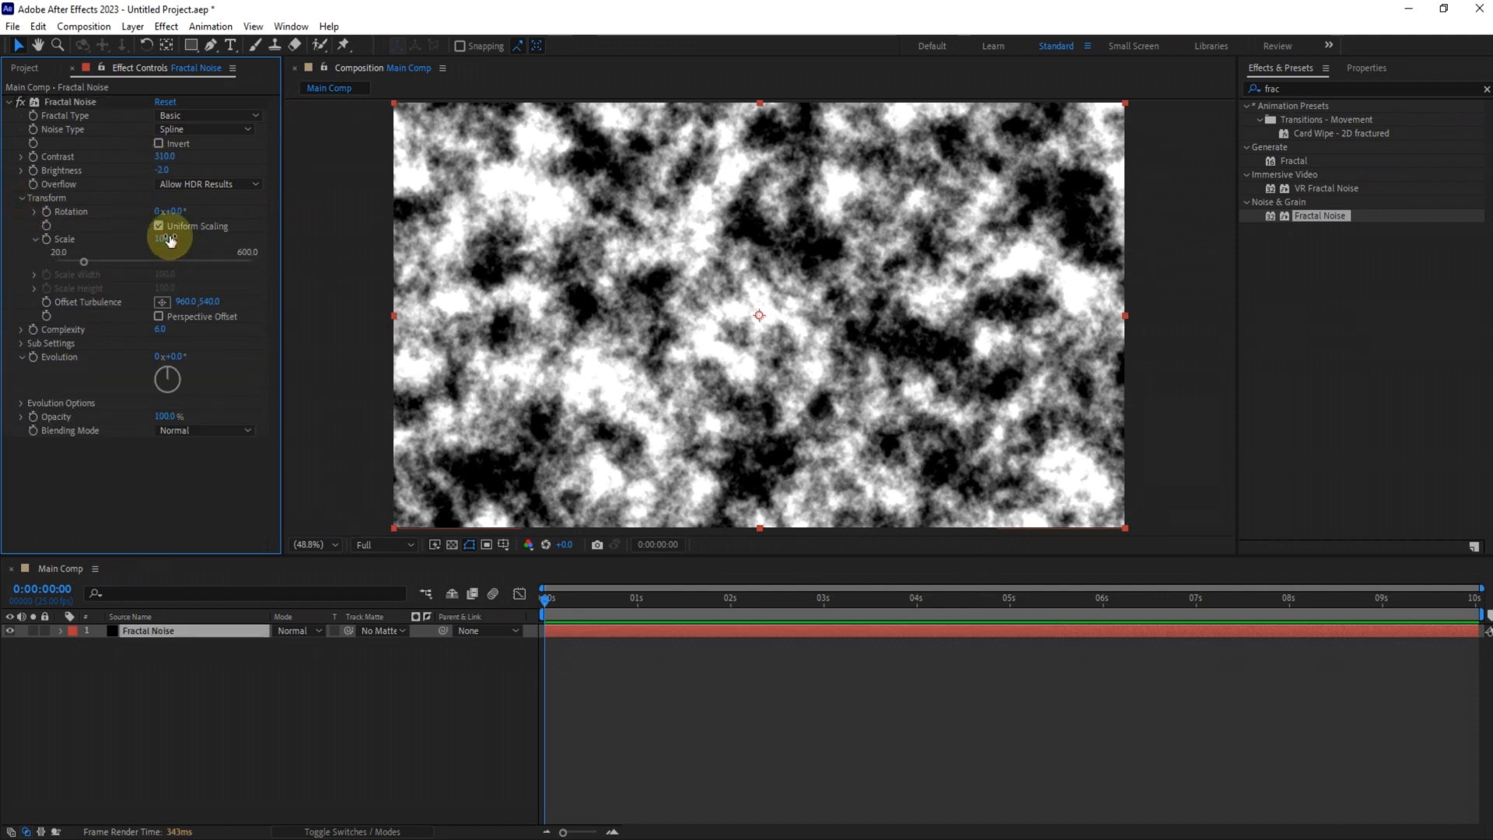
{"action": "left_click_drag", "start_coordinate": [170, 238], "coordinate": [207, 315]}
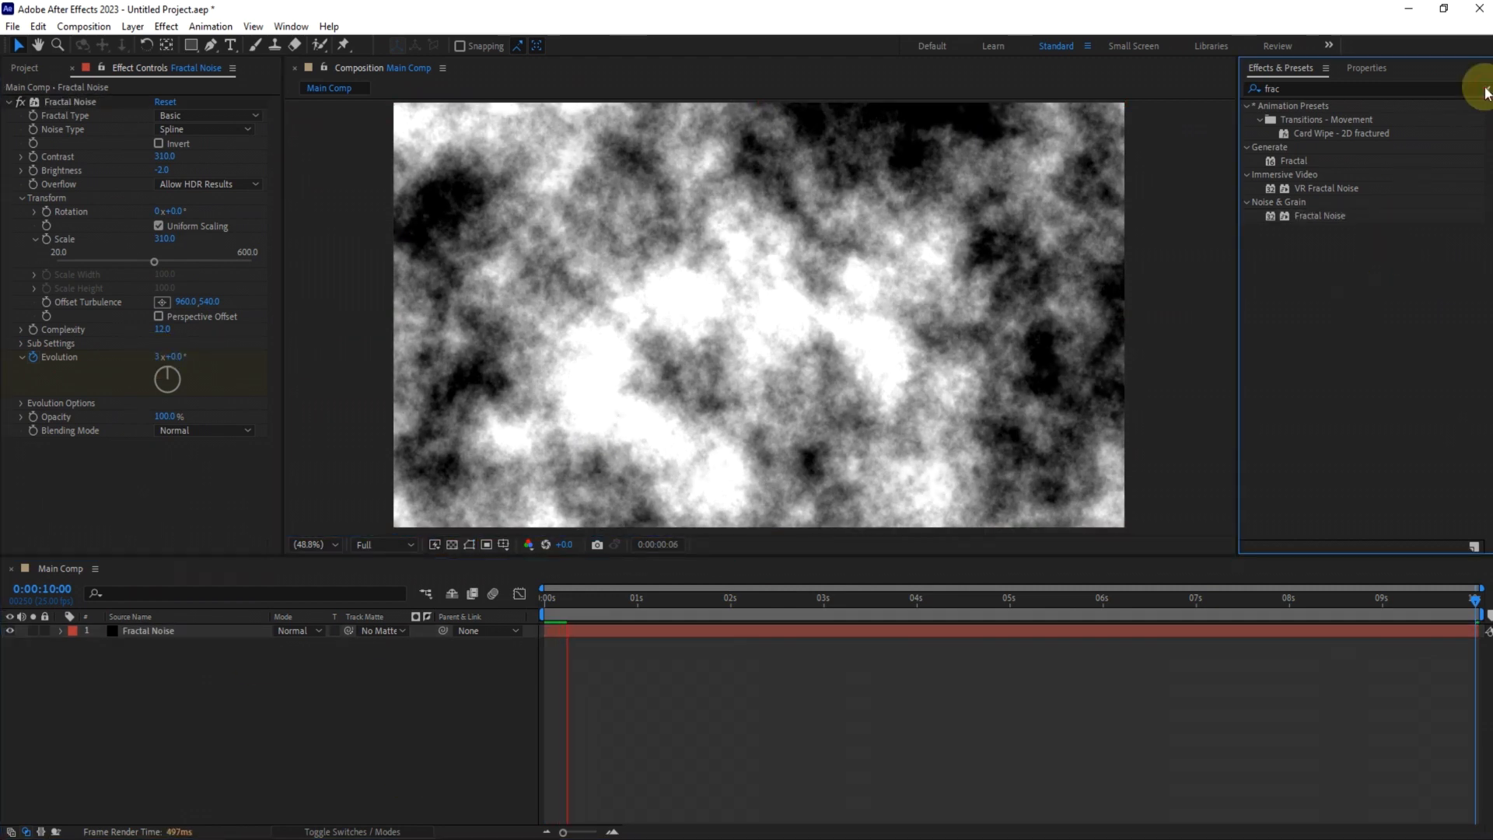
{"action": "left_click", "coordinate": [1265, 87]}
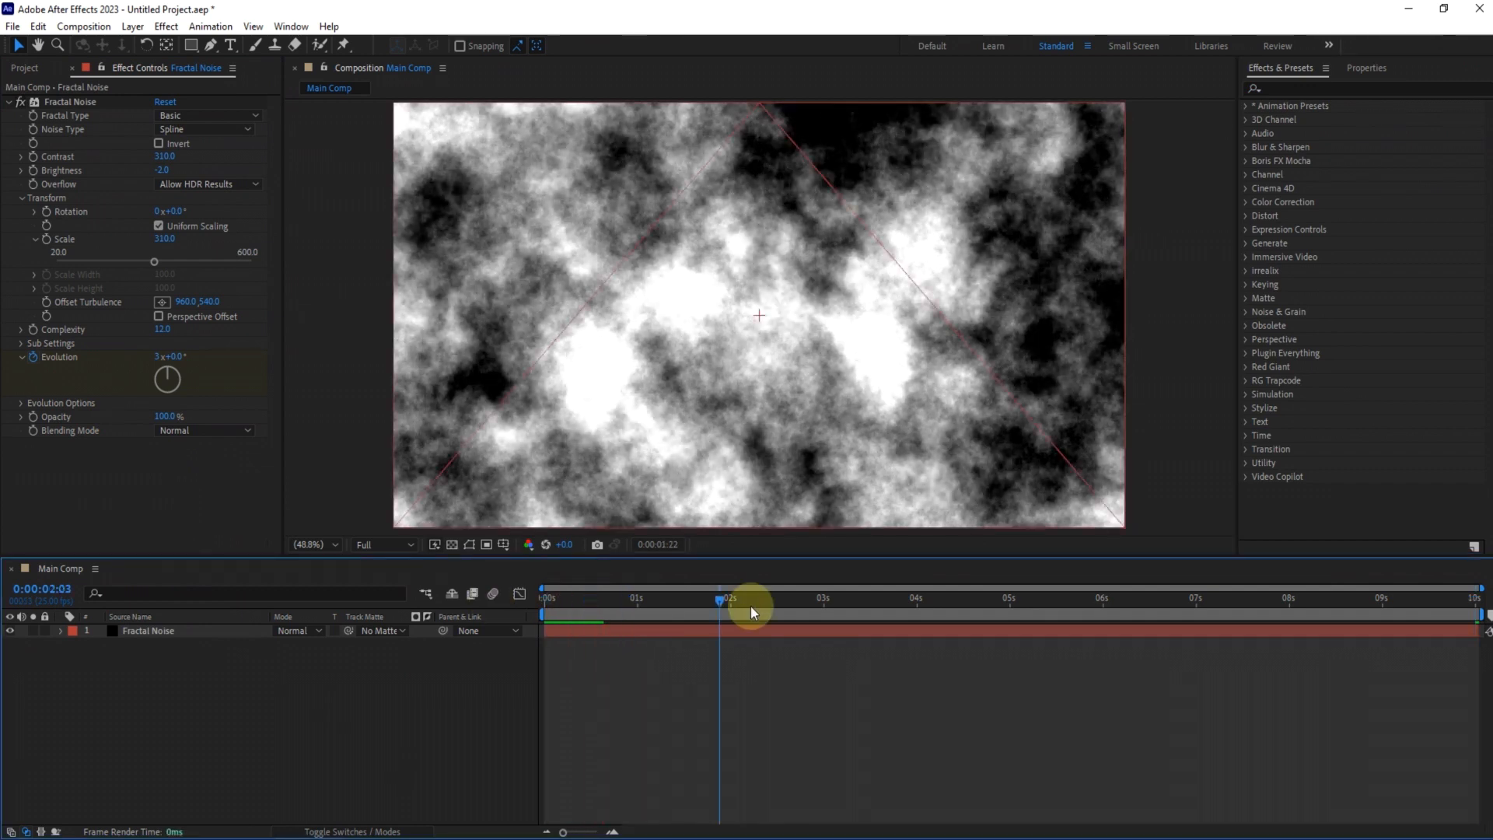
Pre-compose the noise layer as Fractal Noise Comp
{"action": "right_click", "coordinate": [147, 630]}
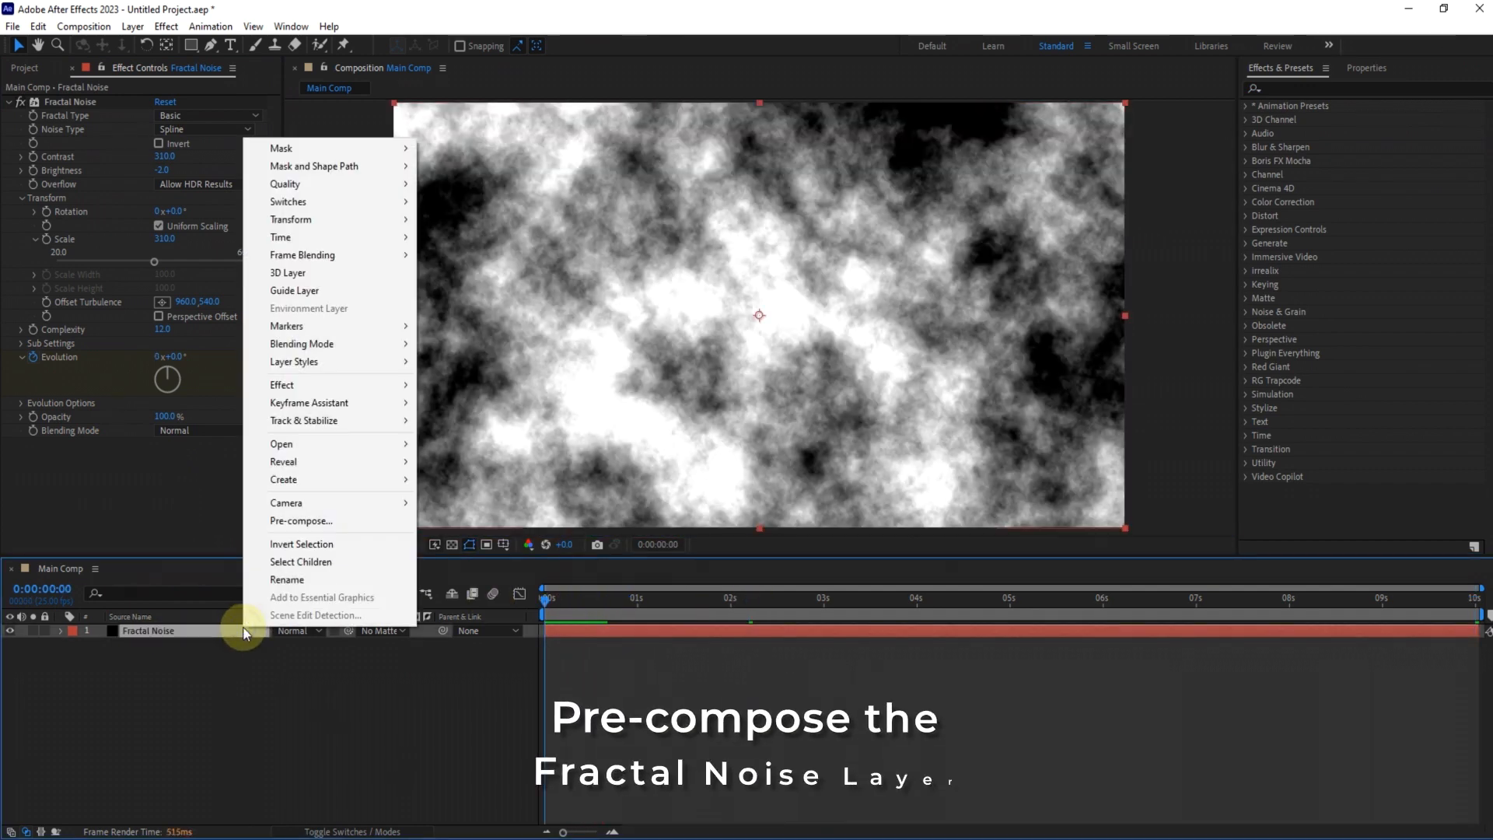
{"action": "left_click", "coordinate": [300, 519]}
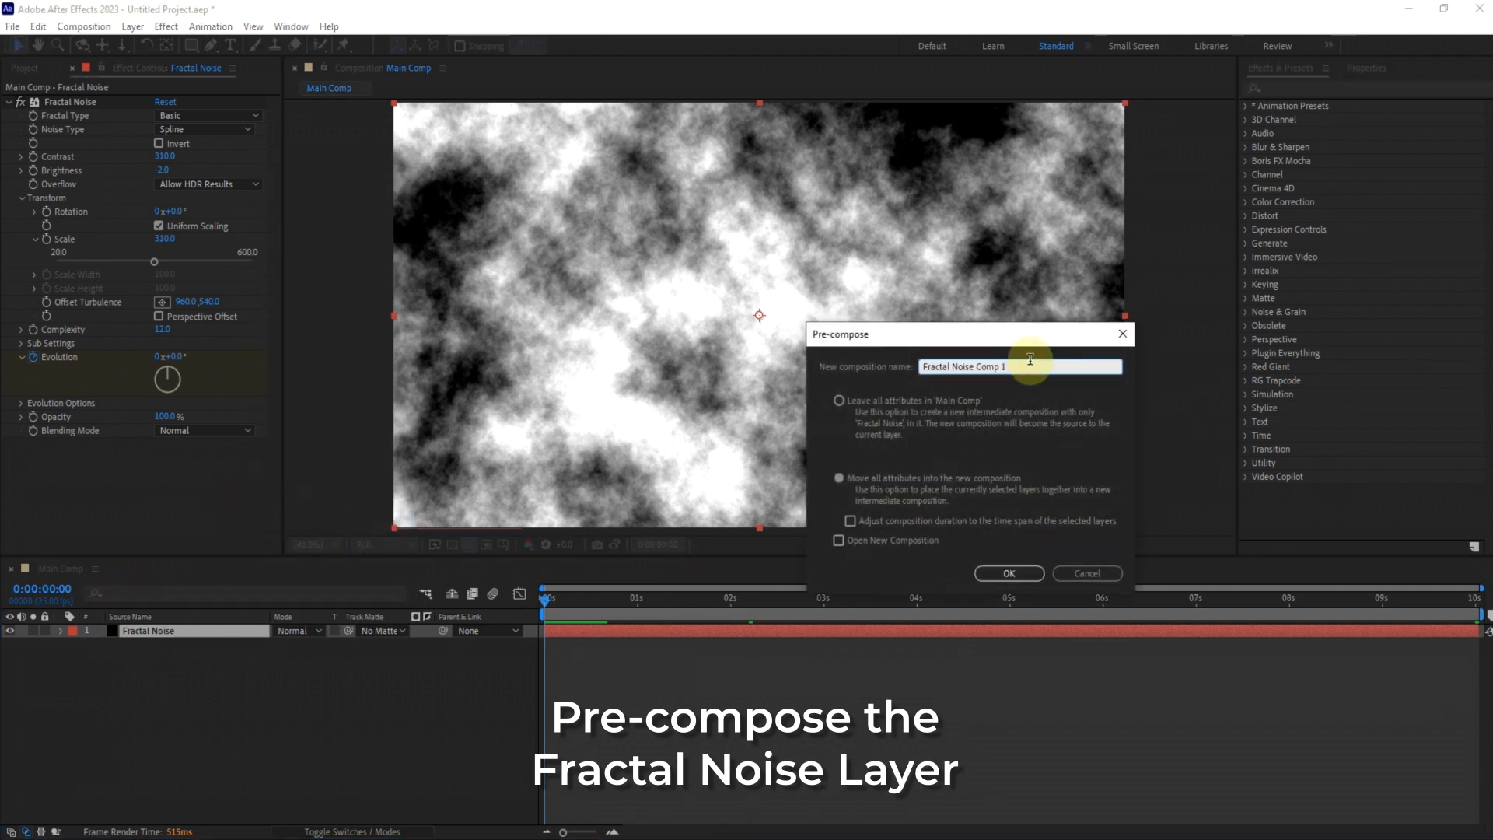
{"action": "left_click", "coordinate": [1008, 572]}
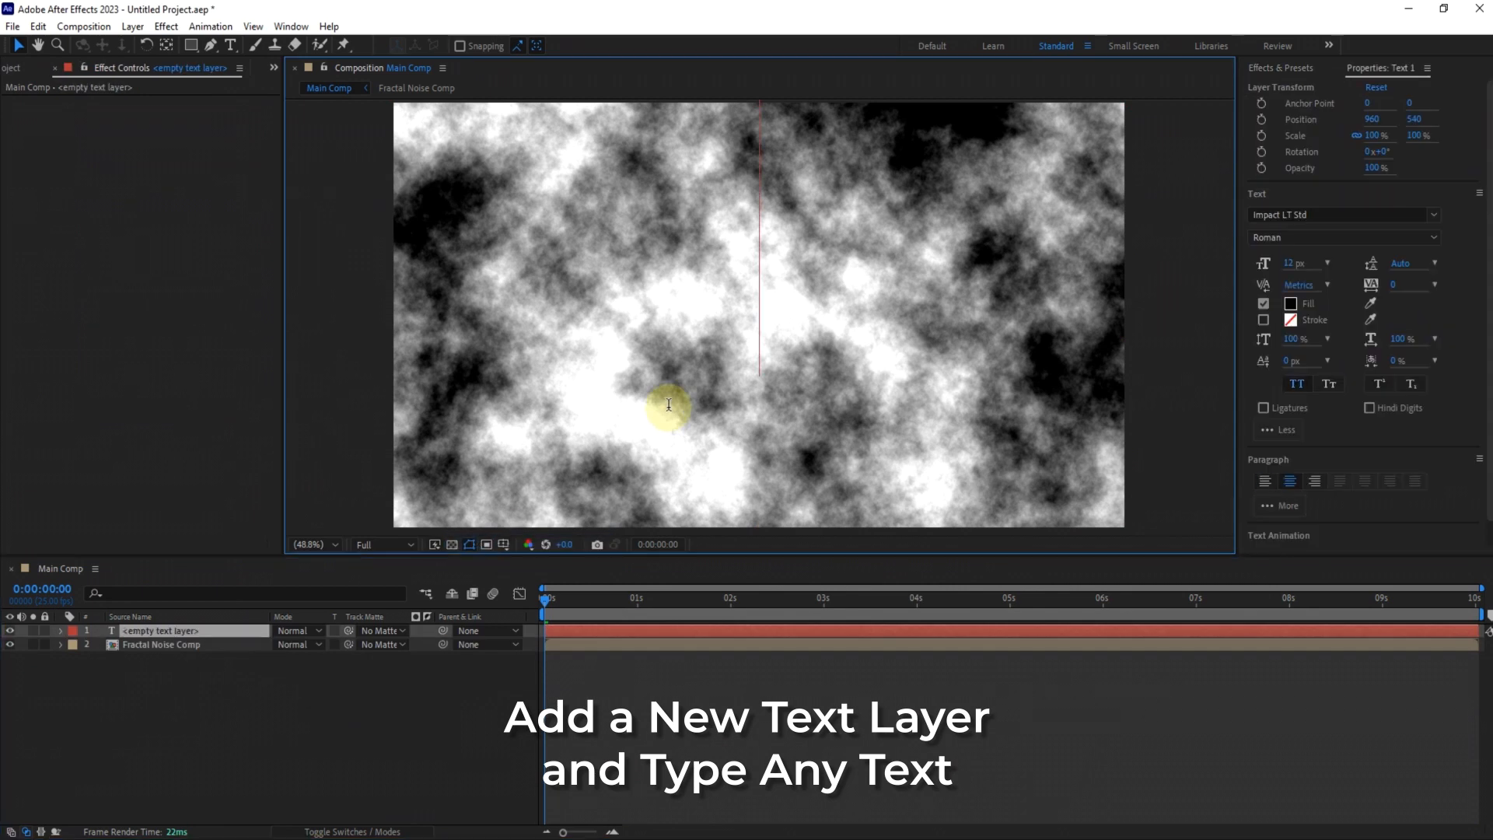
Add large white 'ab' text in Impact LT Std over the noise
{"action": "type", "text": "ab"}
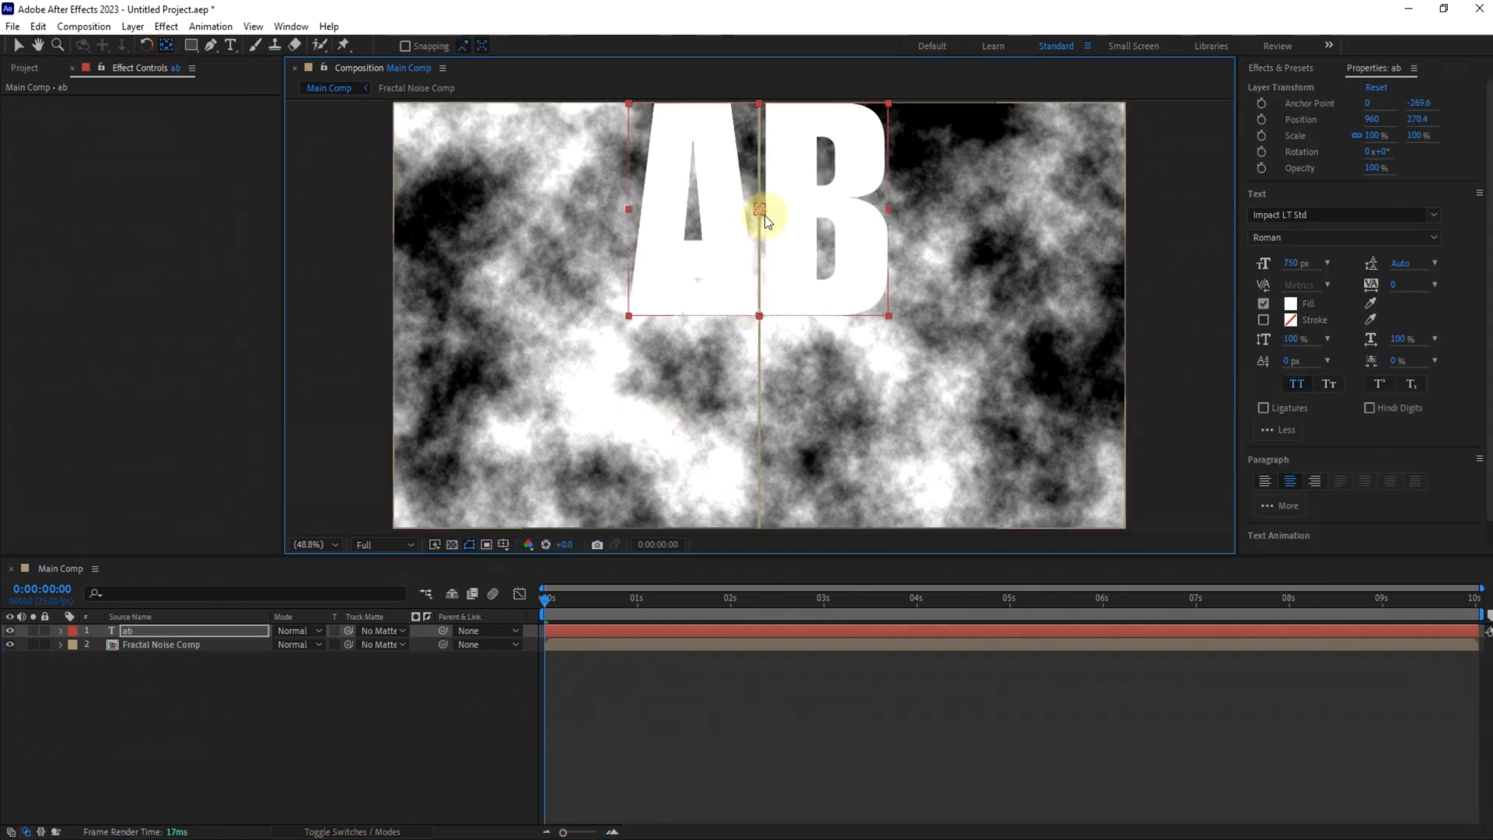
{"action": "double_click", "coordinate": [1418, 102]}
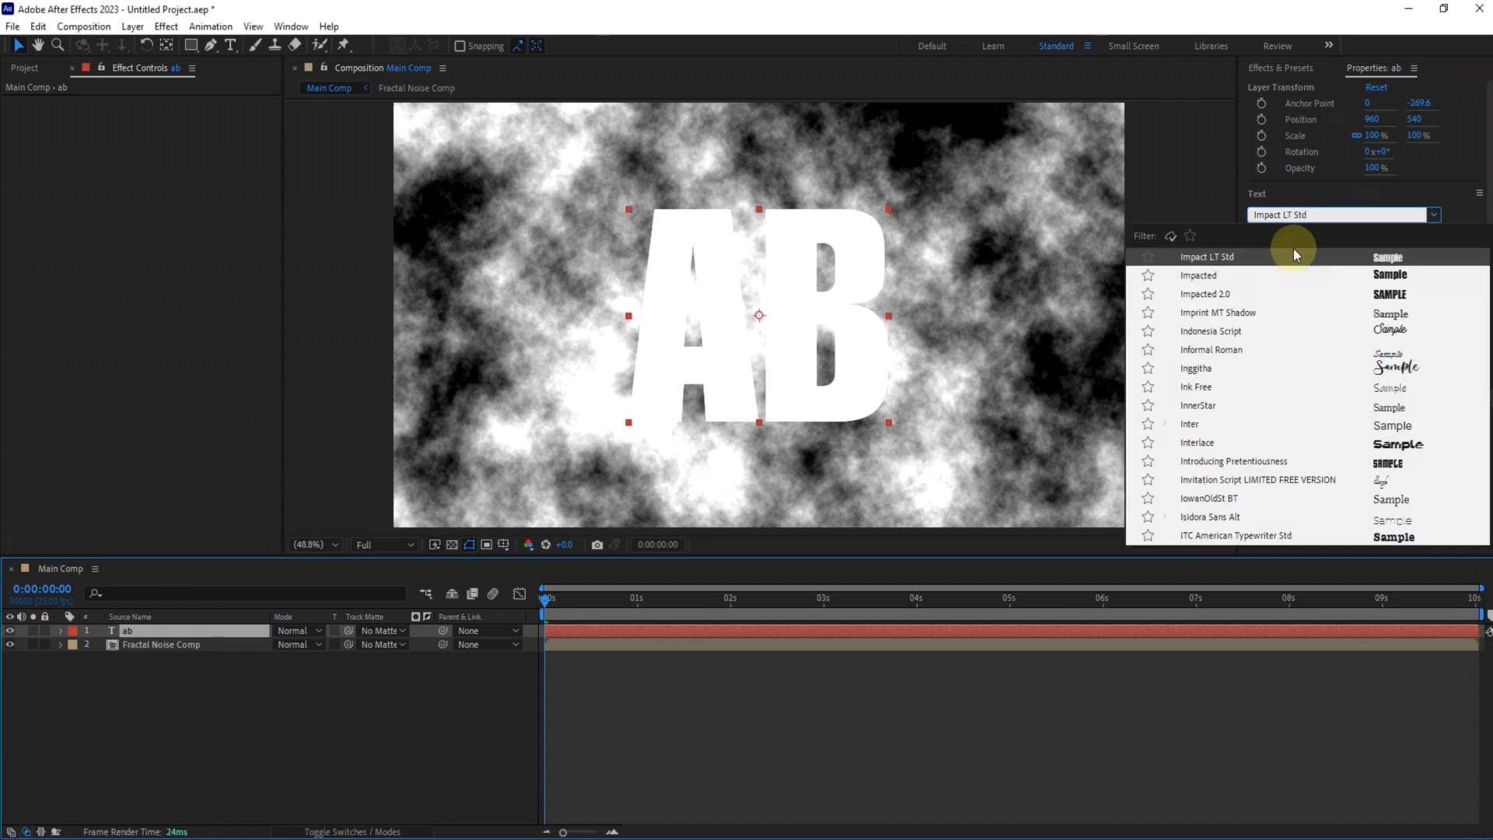
Pre-compose the AB text layer as Logo Placeholder
{"action": "right_click", "coordinate": [129, 630]}
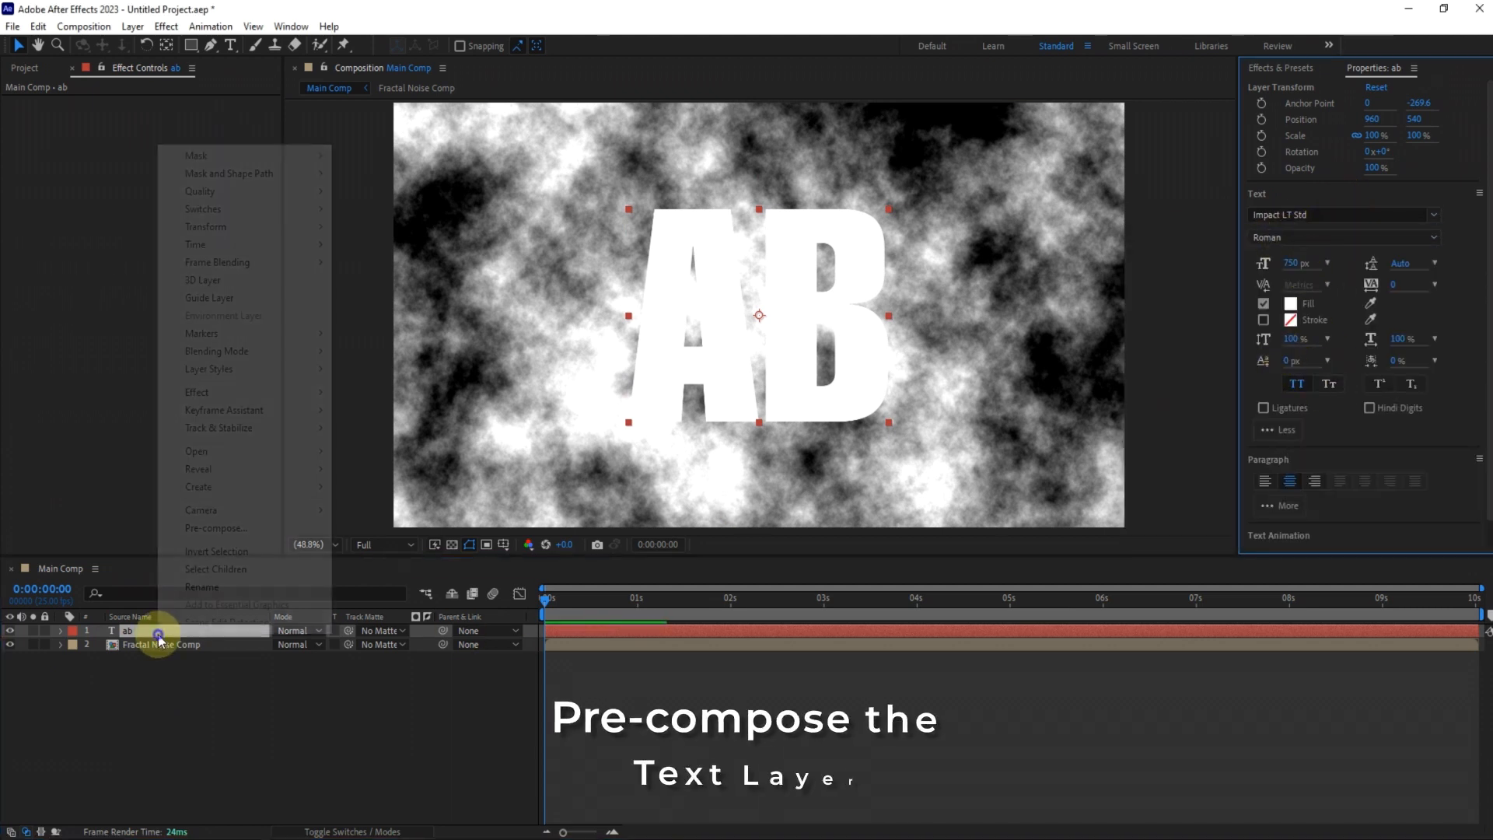
{"action": "left_click", "coordinate": [217, 529]}
{"action": "type", "text": "Logo Placehol"}
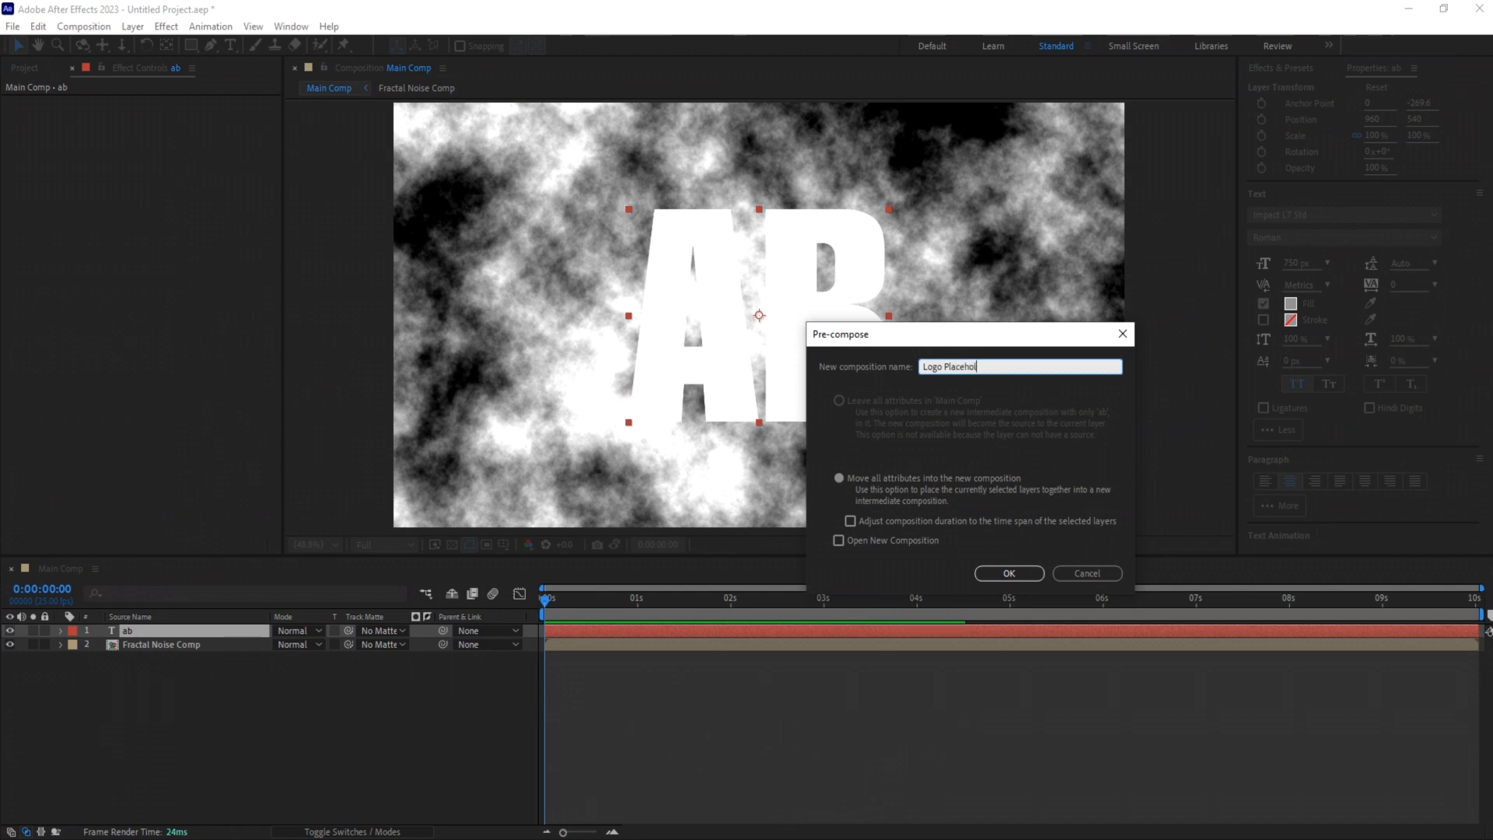
{"action": "left_click", "coordinate": [1008, 572]}
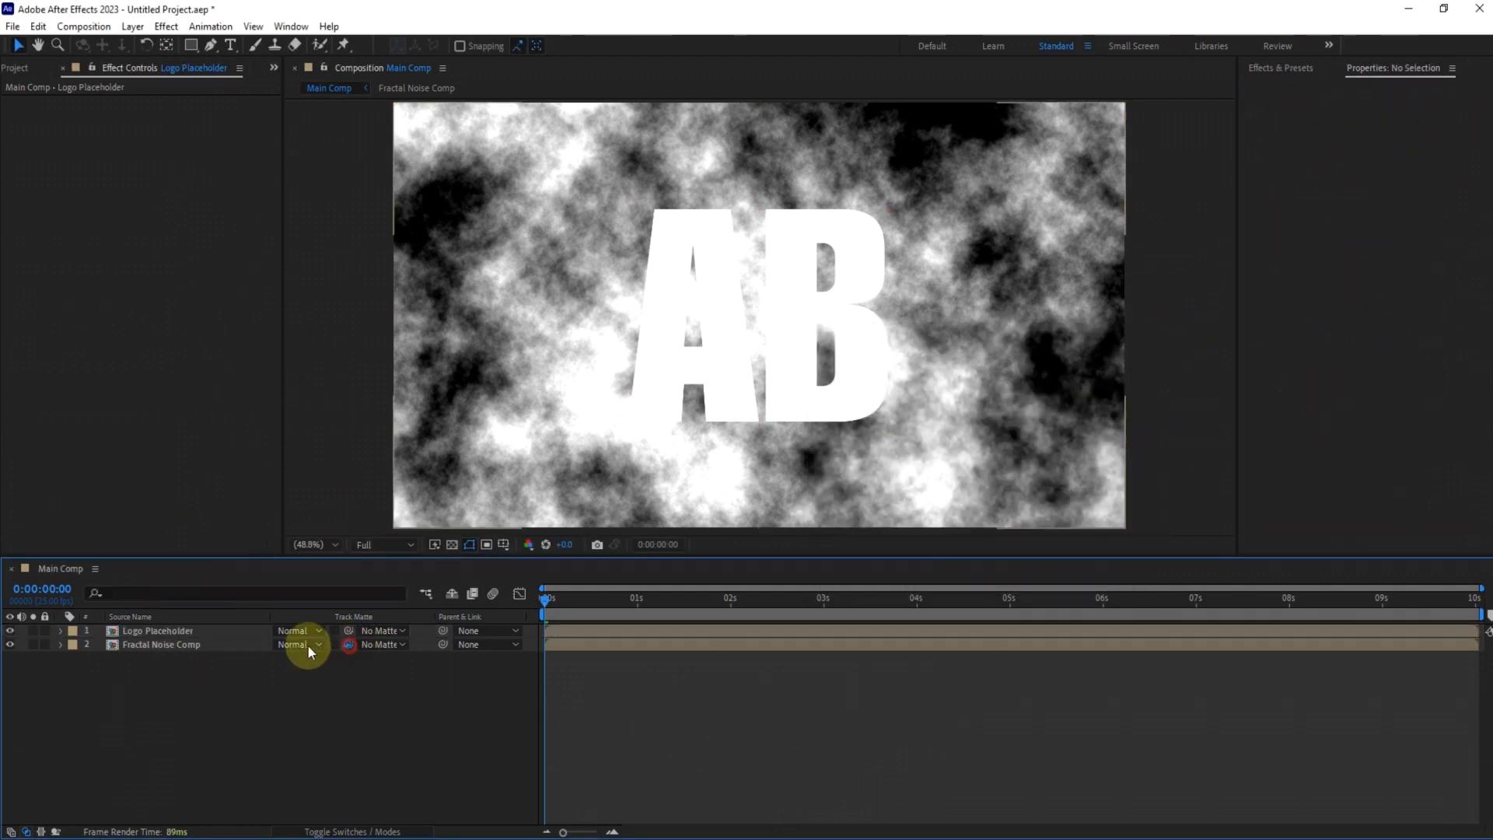
Pre-compose the matted noise and Logo Placeholder layers together as Artwork main animation
{"action": "right_click", "coordinate": [160, 644]}
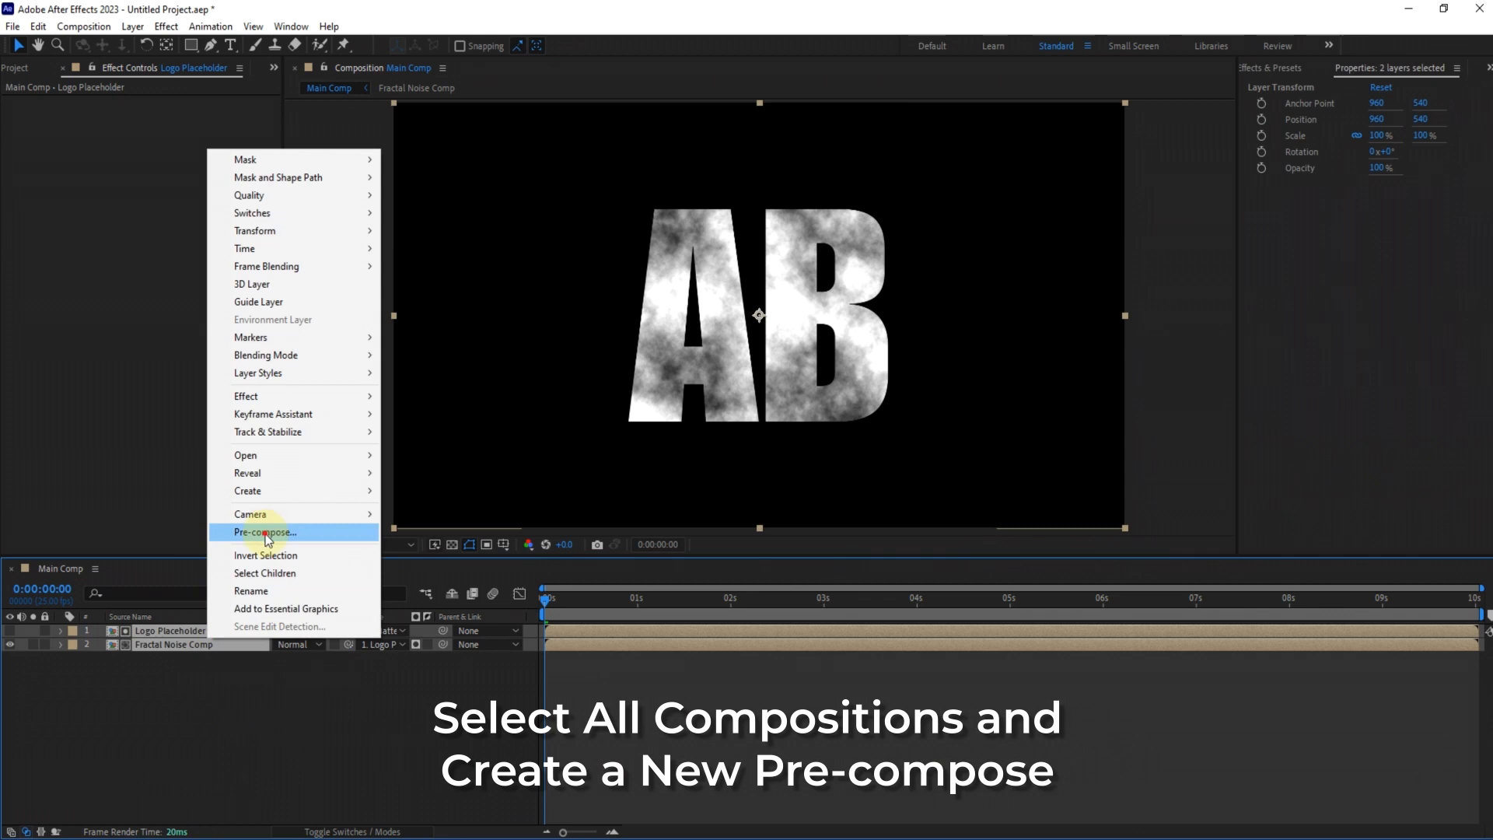
{"action": "left_click", "coordinate": [265, 532]}
{"action": "type", "text": "Artwork main animati"}
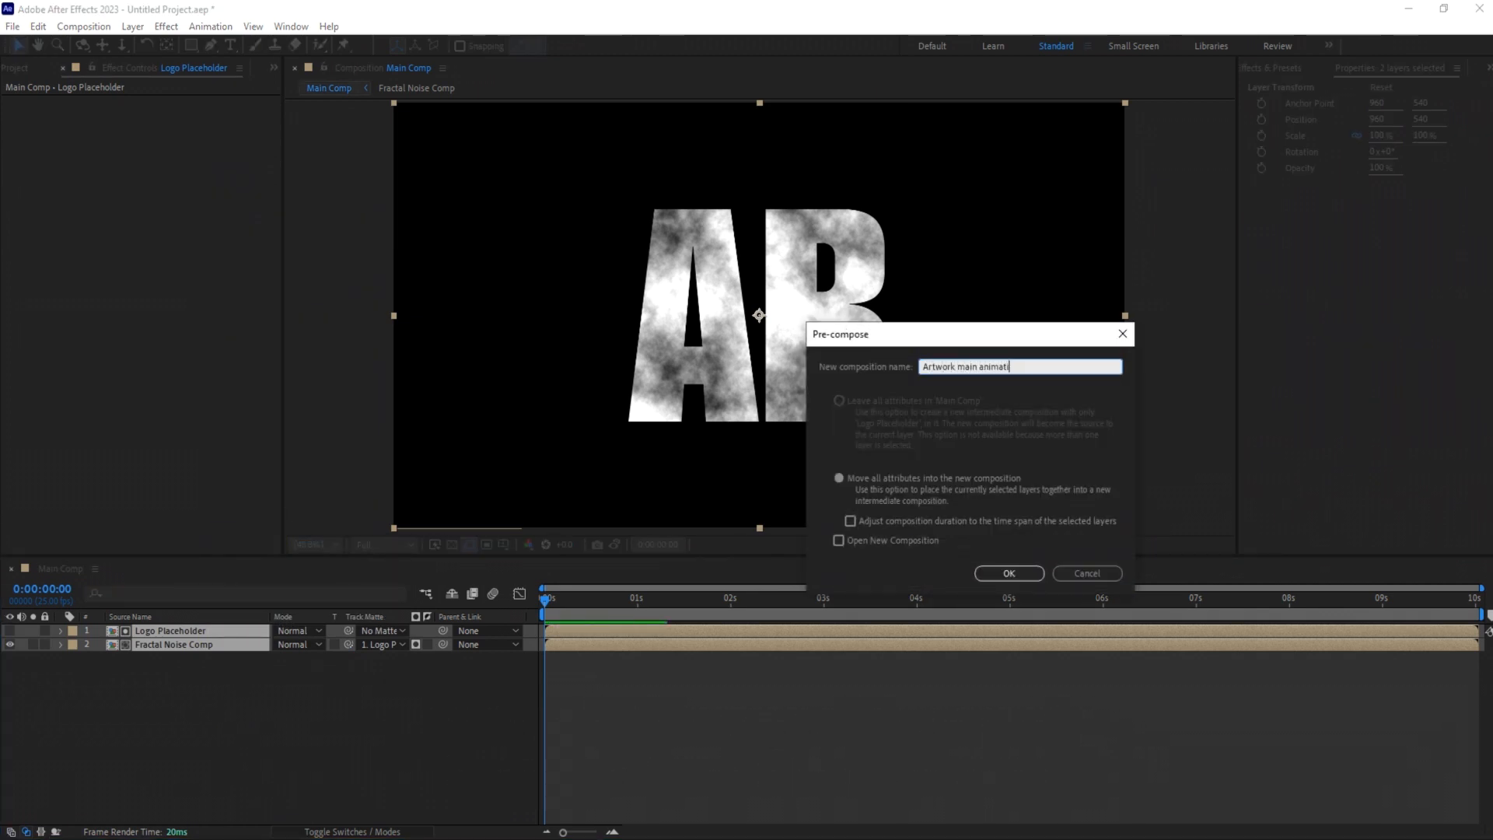
{"action": "left_click", "coordinate": [1008, 572]}
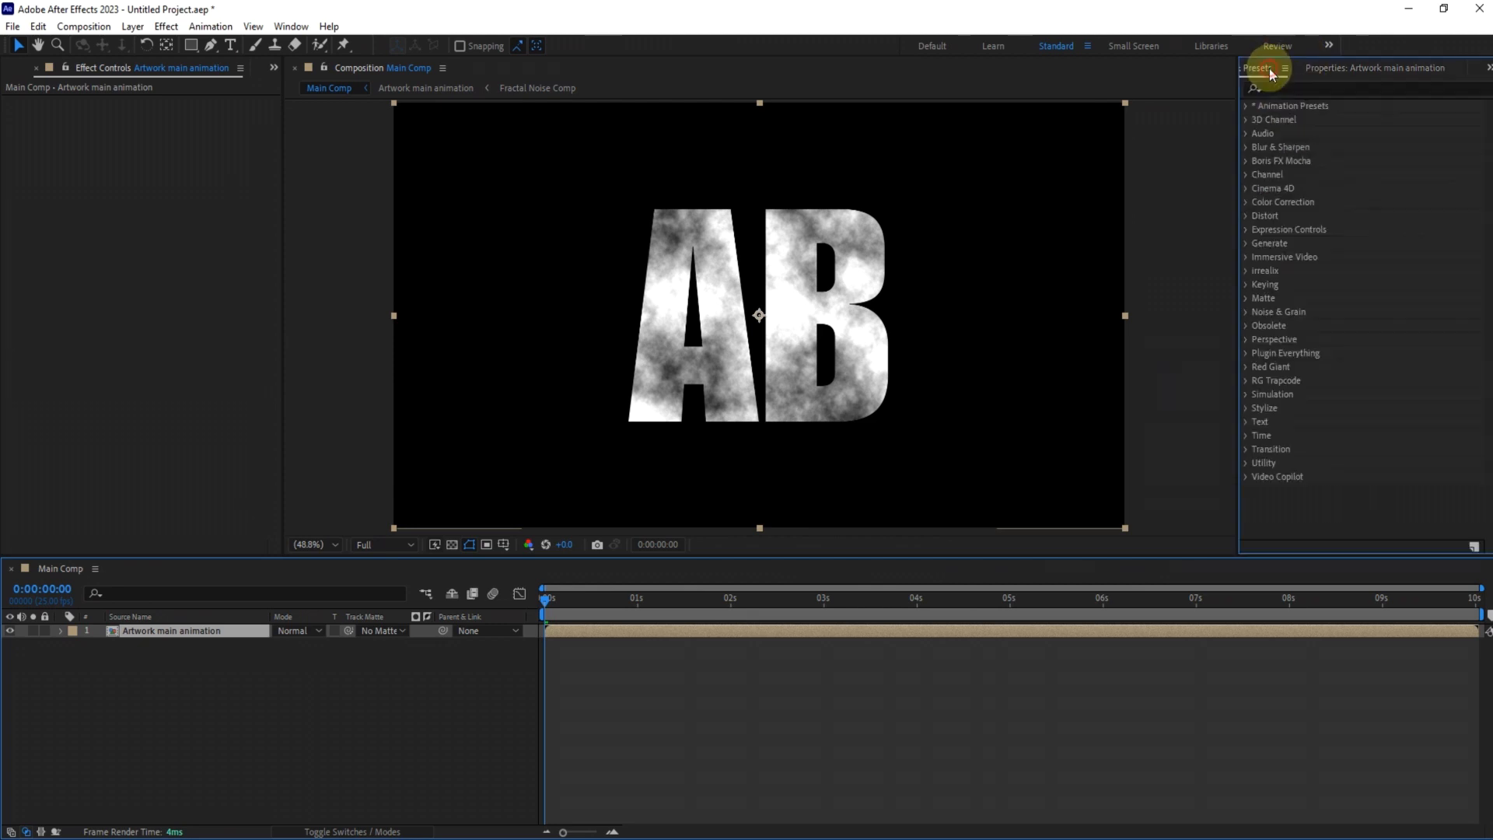
Apply CC Ball Action rotating around the Y axis and shrink the balls into a finer dot grid
{"action": "type", "text": "cc ba"}
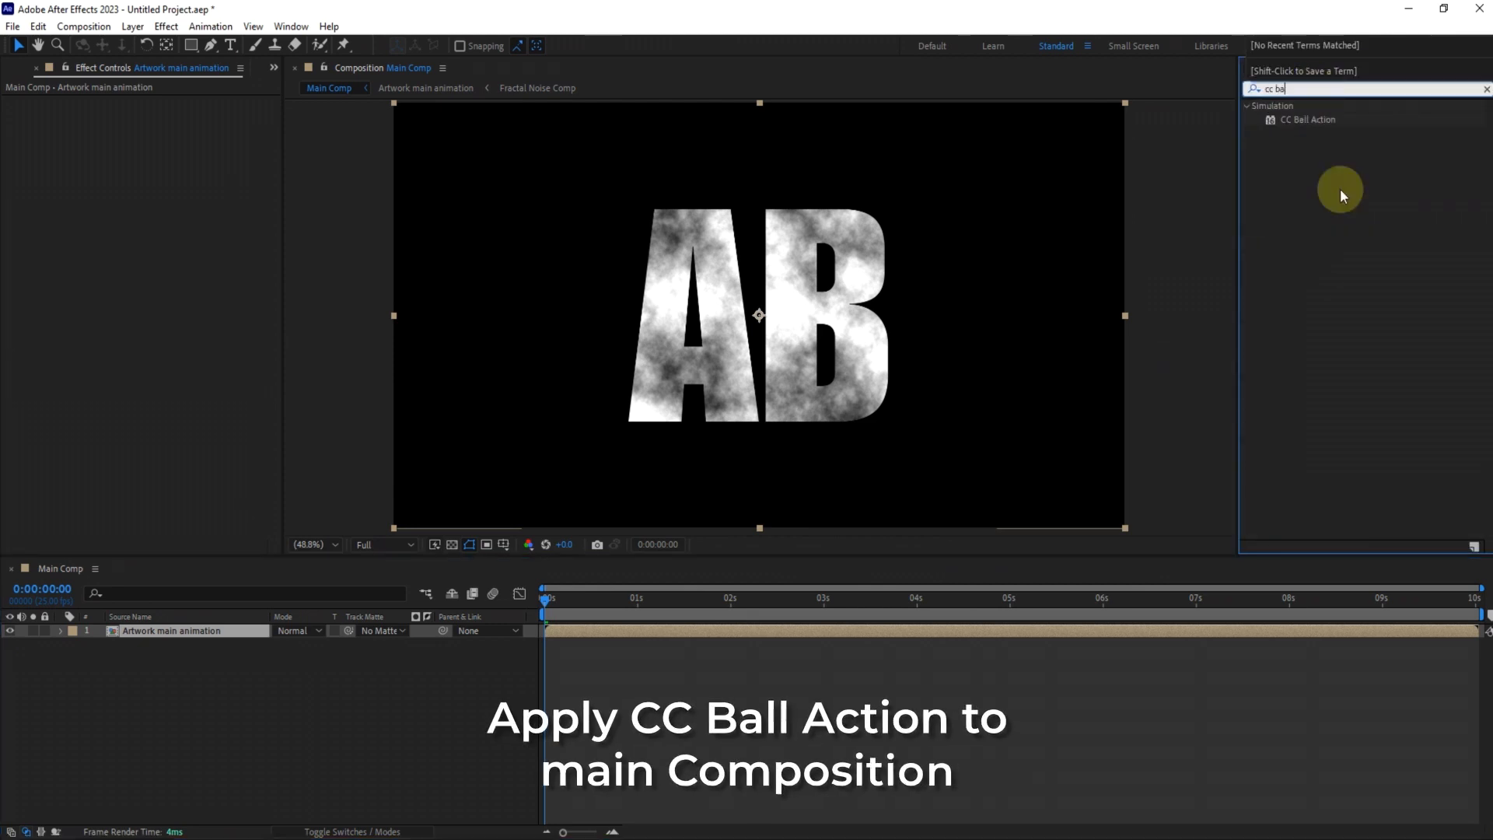
{"action": "double_click", "coordinate": [1307, 120]}
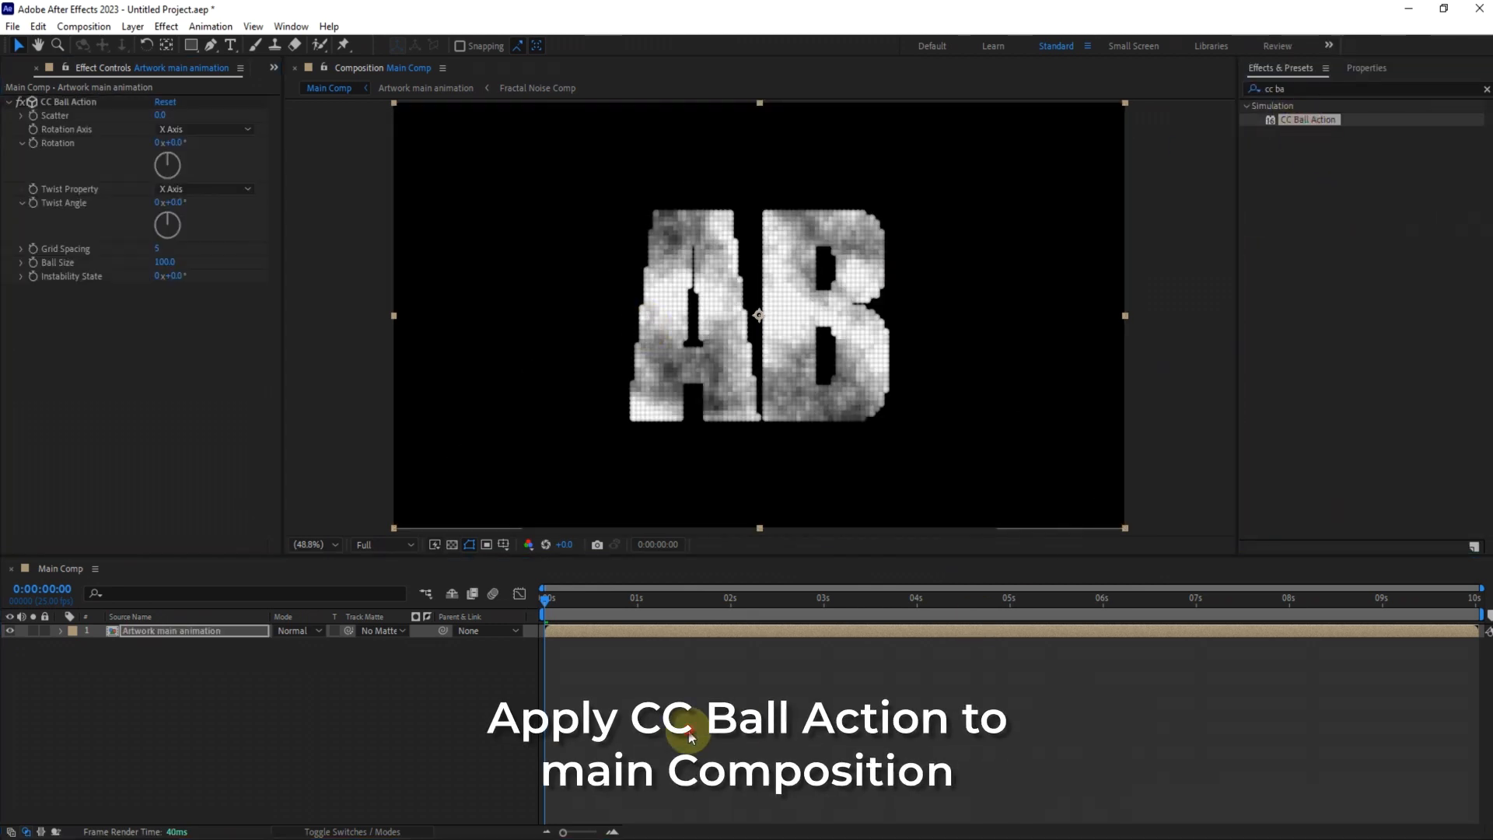
{"action": "left_click", "coordinate": [203, 129]}
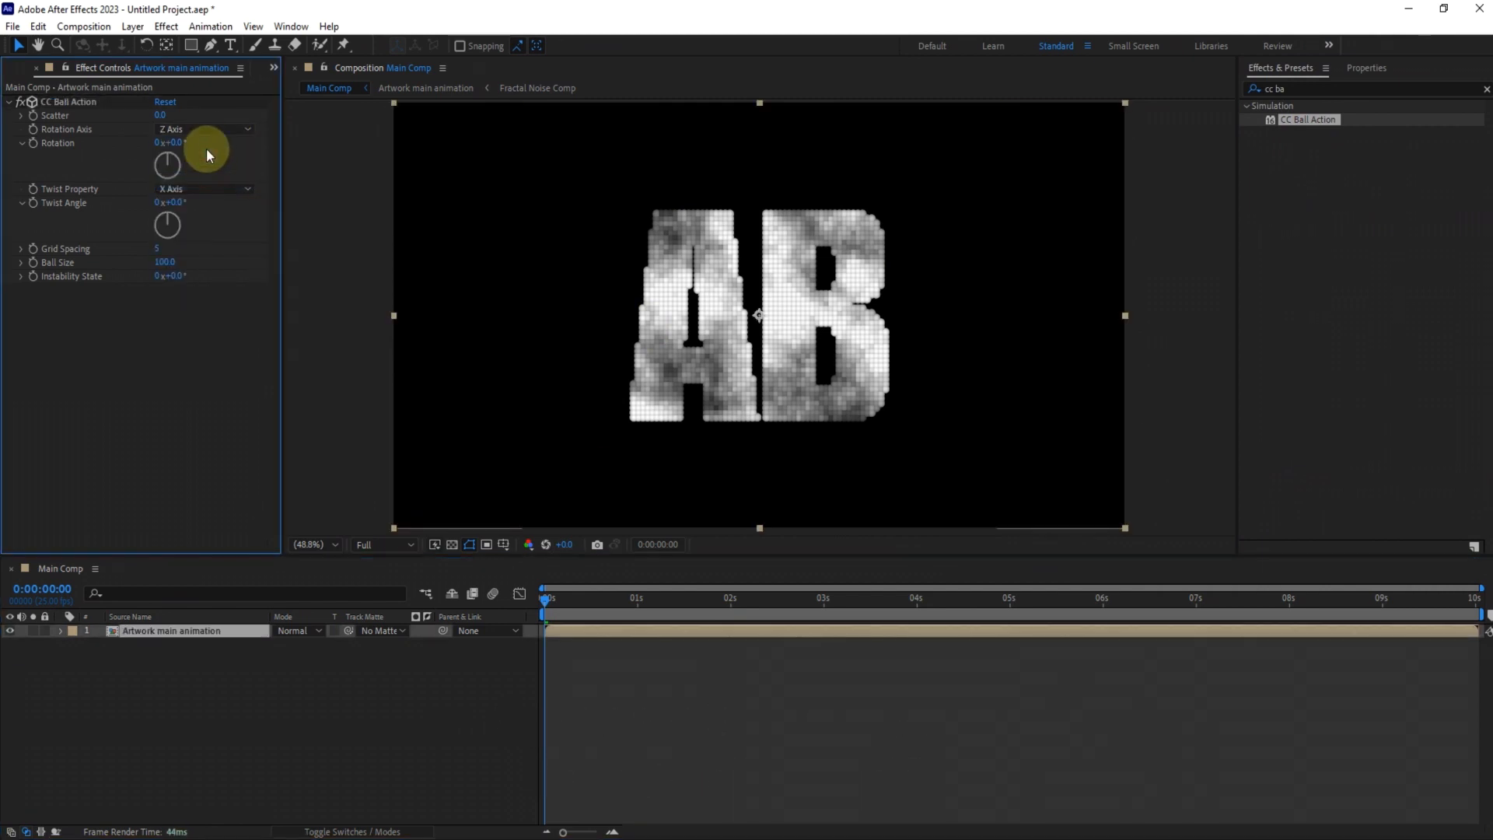
{"action": "left_click", "coordinate": [202, 129]}
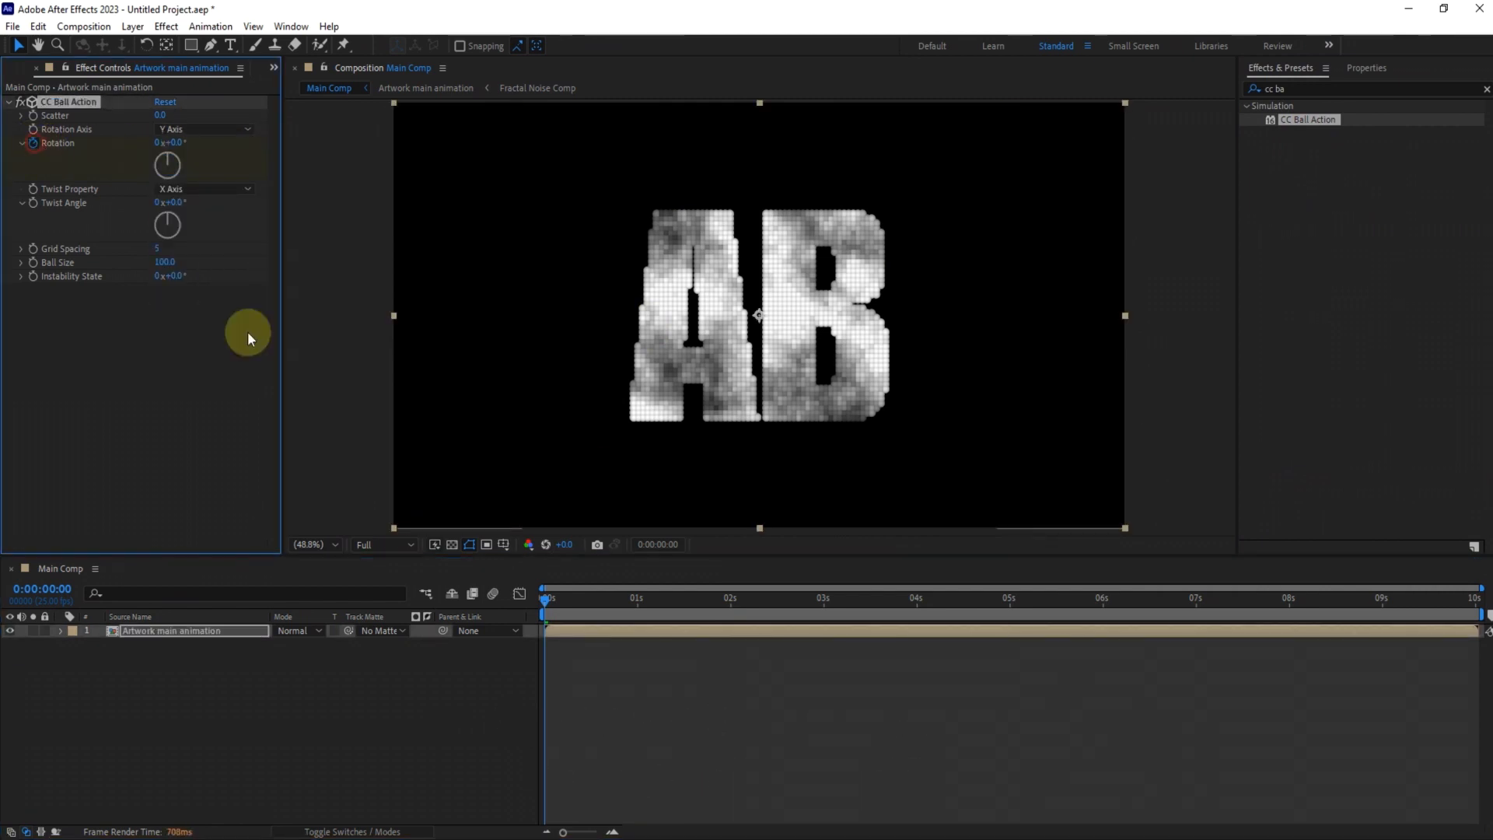
{"action": "left_click", "coordinate": [824, 597]}
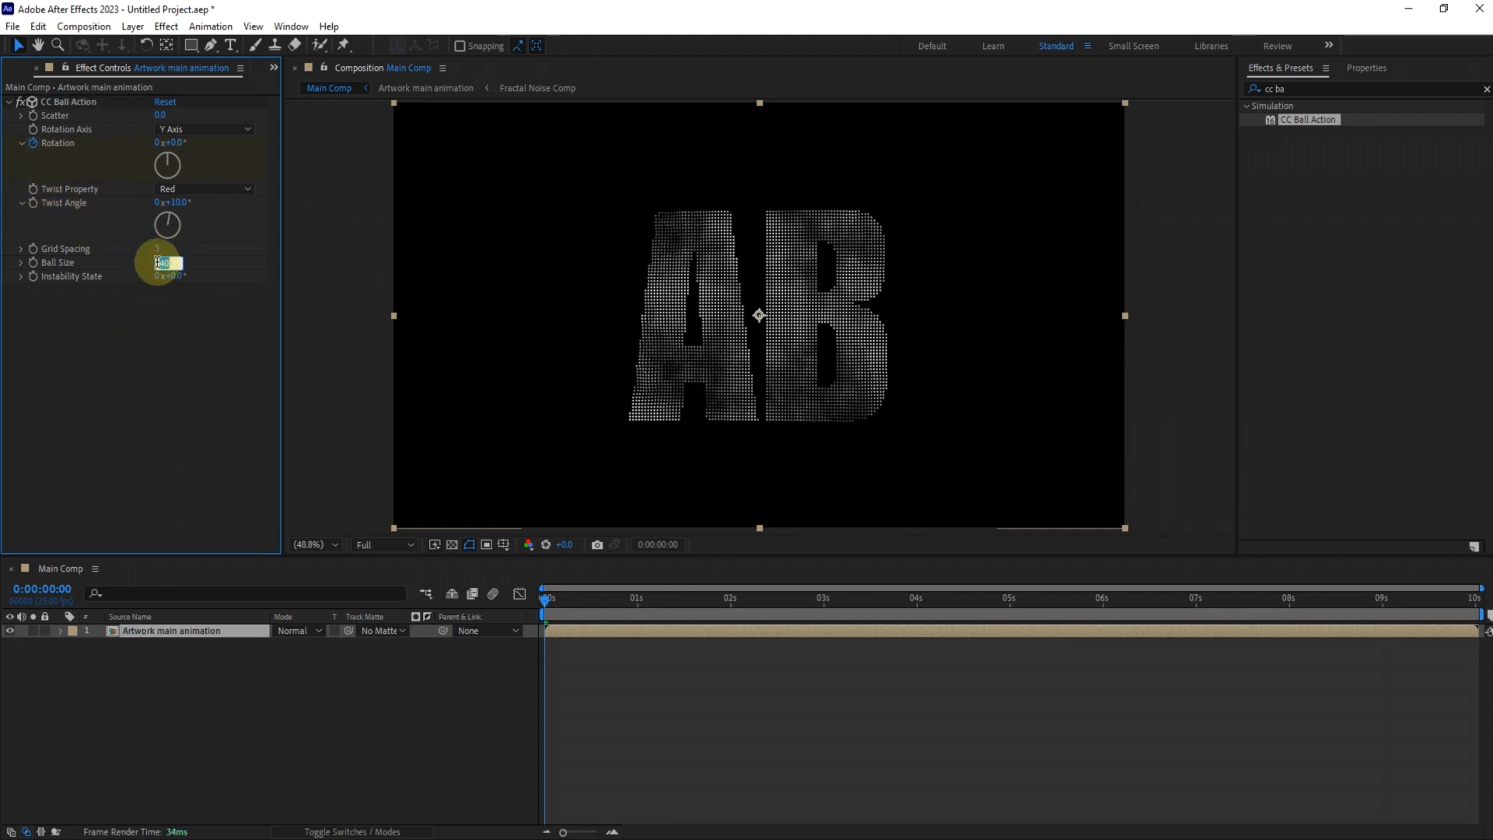
{"action": "left_click_drag", "start_coordinate": [166, 262], "coordinate": [157, 261]}
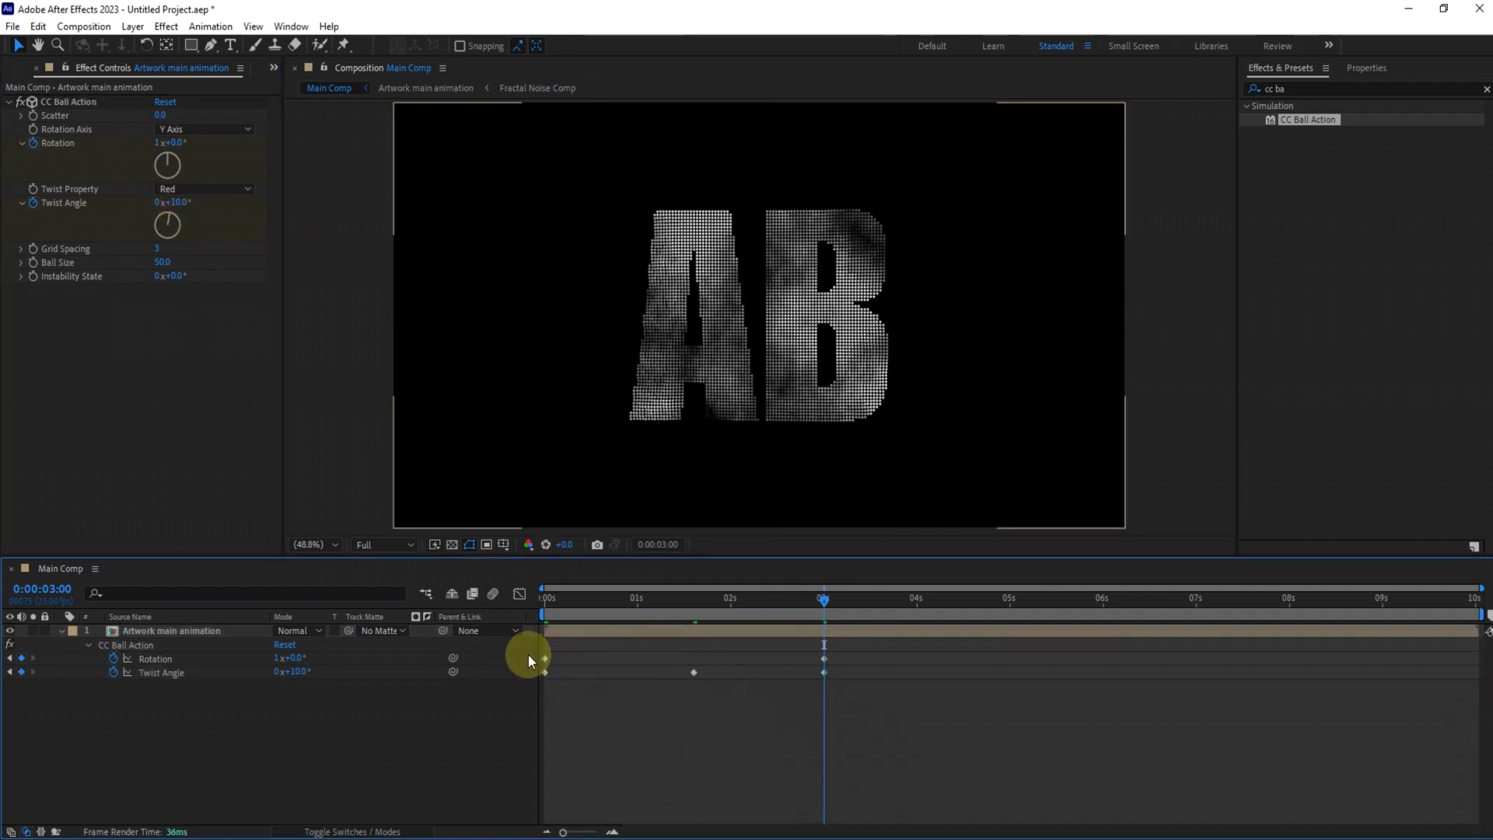
Easy Ease the Rotation and Twist Angle keyframes so they ease in and out
{"action": "right_click", "coordinate": [529, 659]}
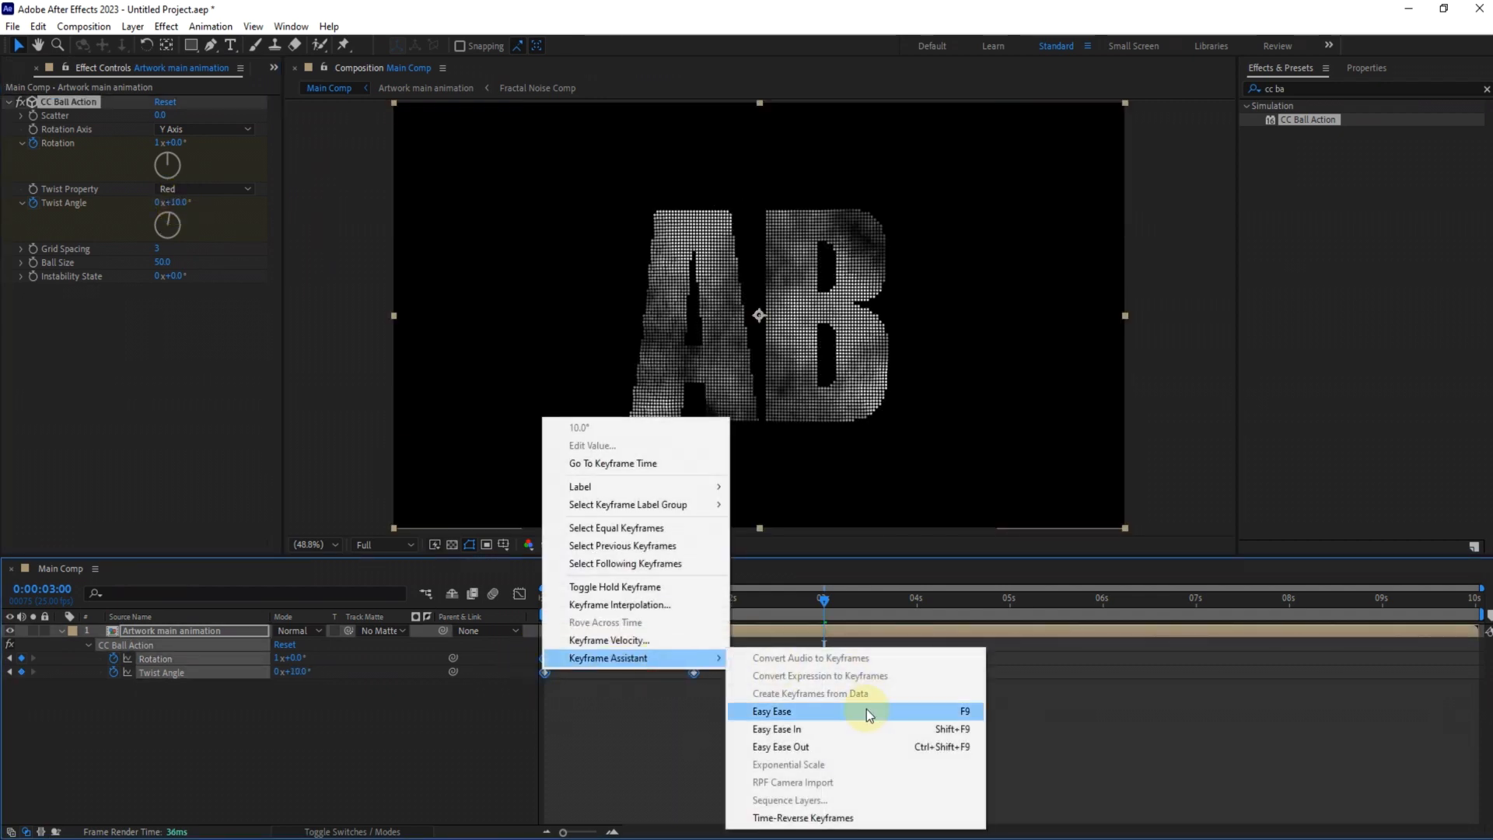
{"action": "left_click", "coordinate": [771, 710]}
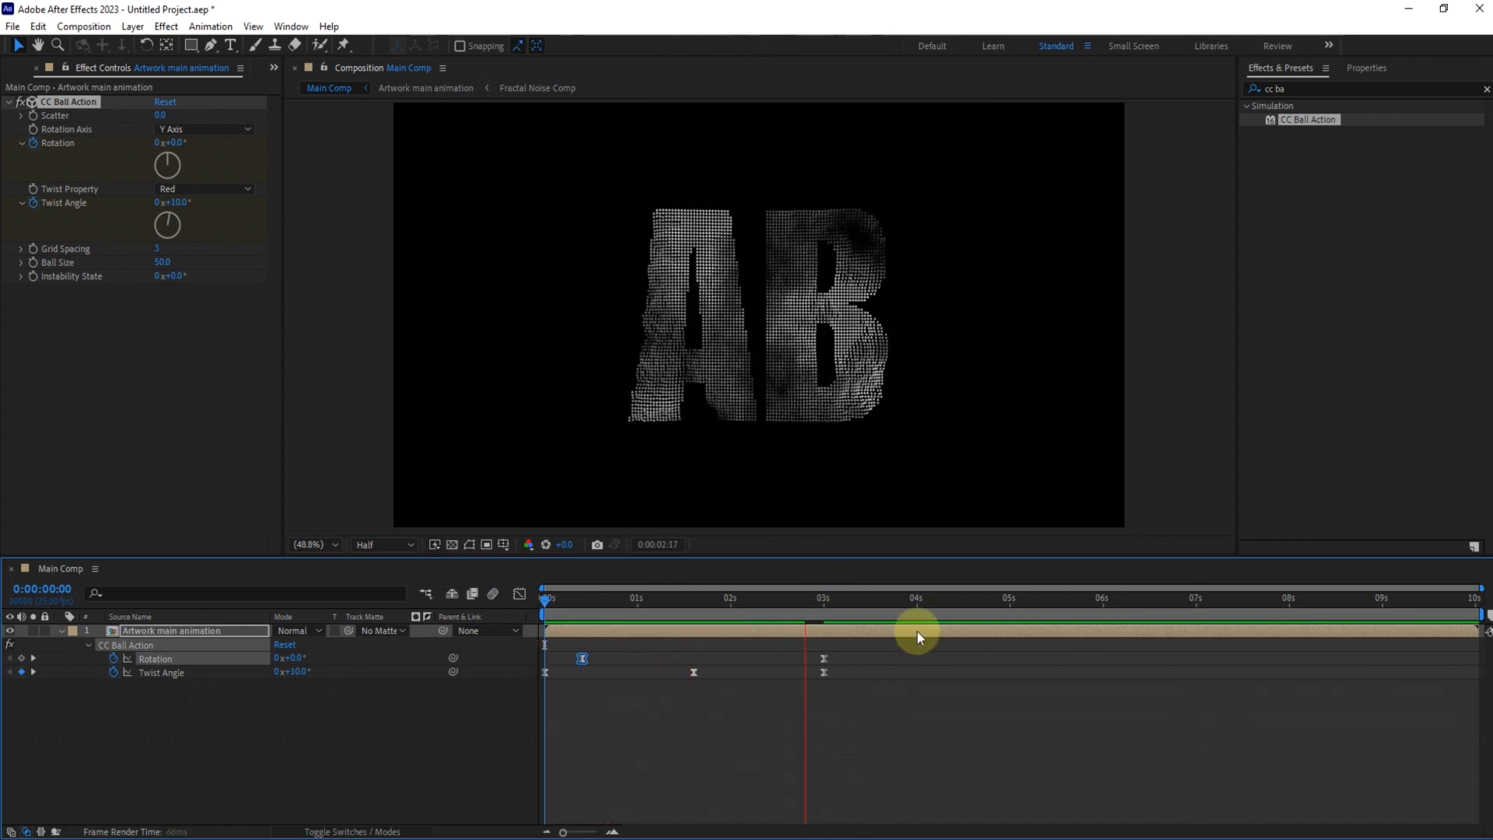
{"action": "left_click", "coordinate": [824, 597]}
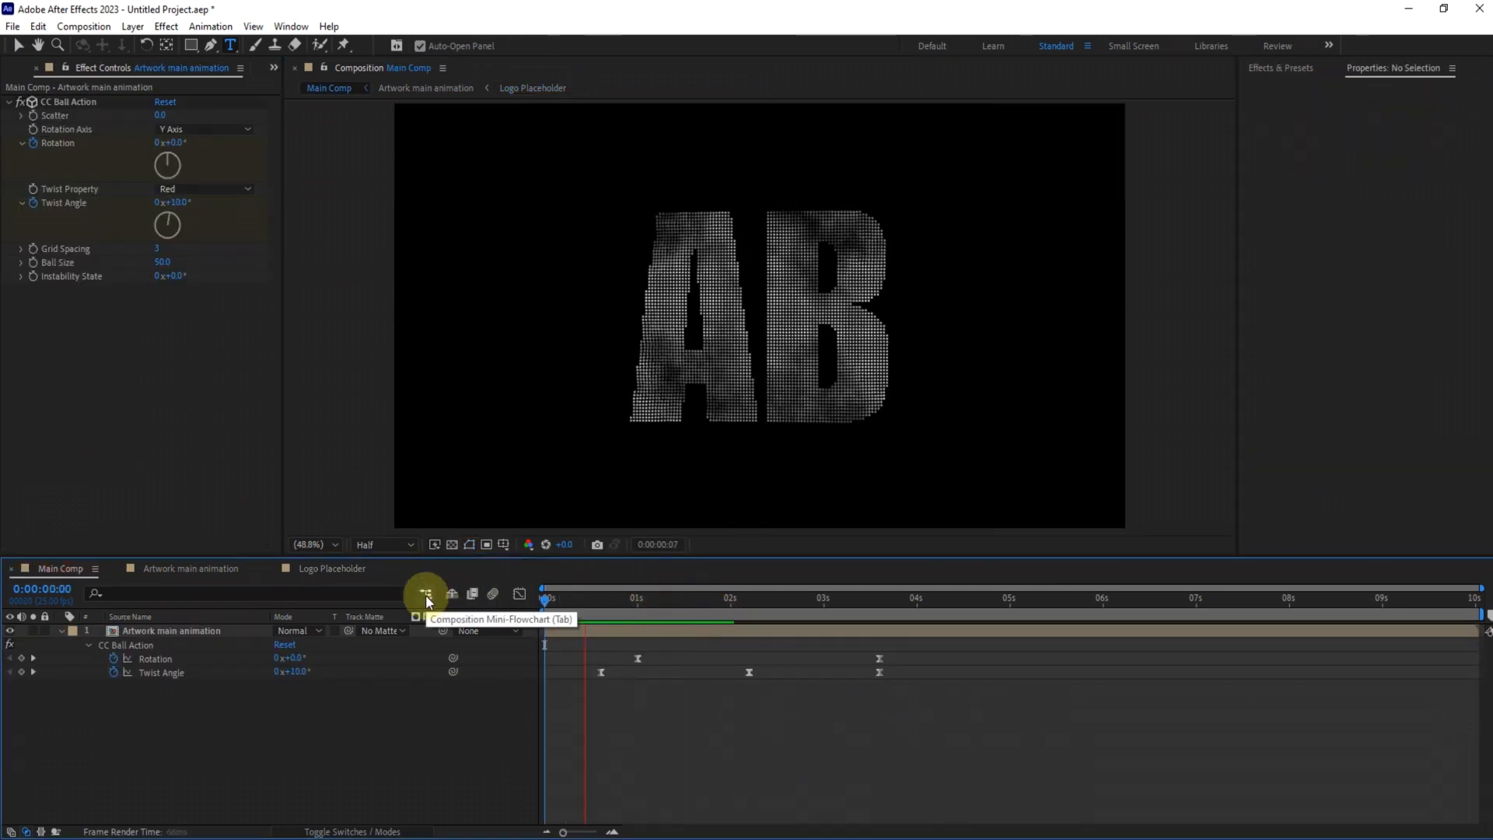
Scrub the timeline to check the retimed morph ending near 3.6 seconds
{"action": "left_click", "coordinate": [830, 597]}
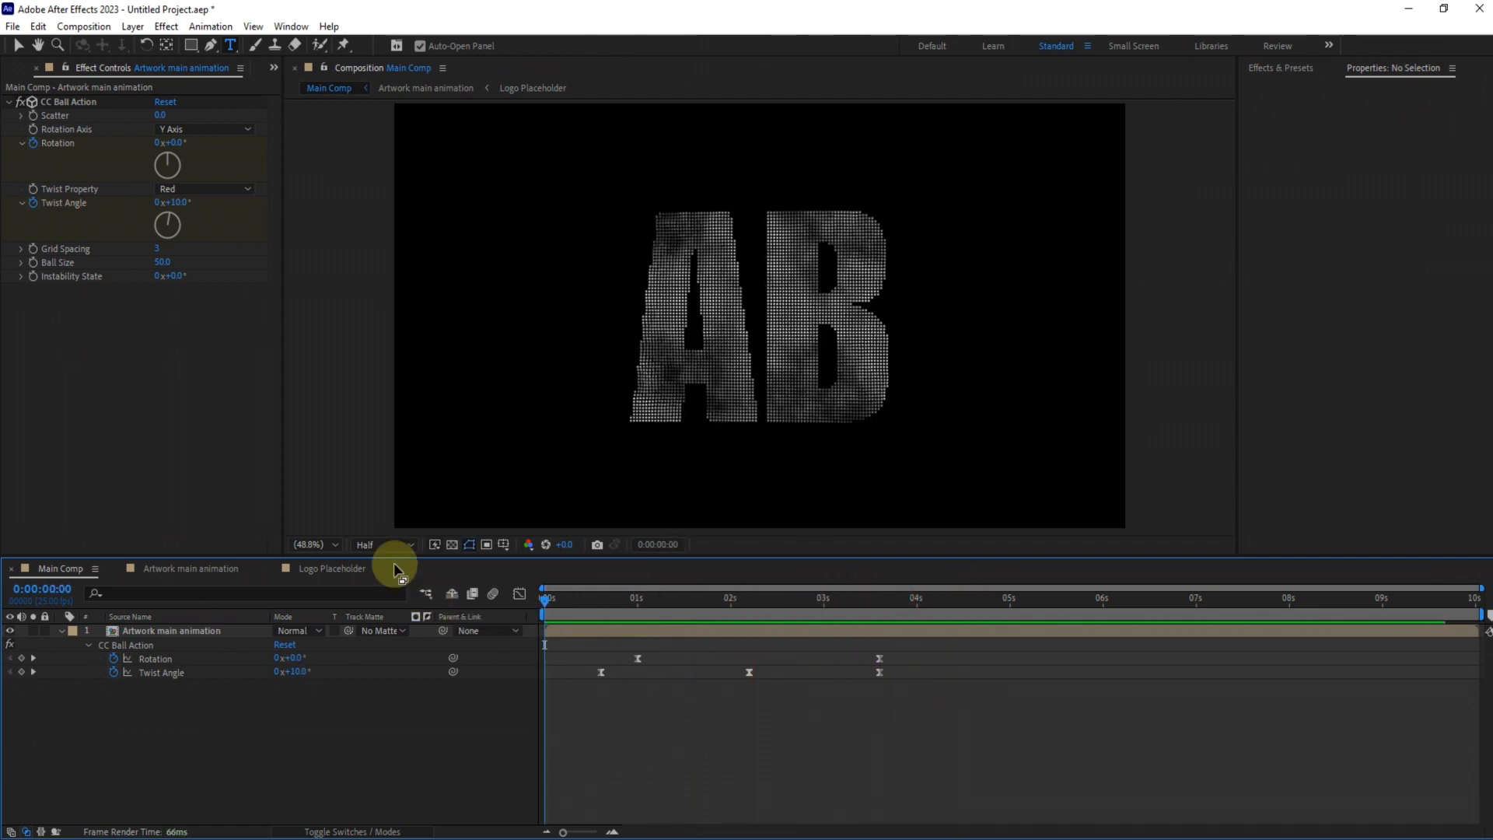
{"action": "left_click", "coordinate": [750, 597]}
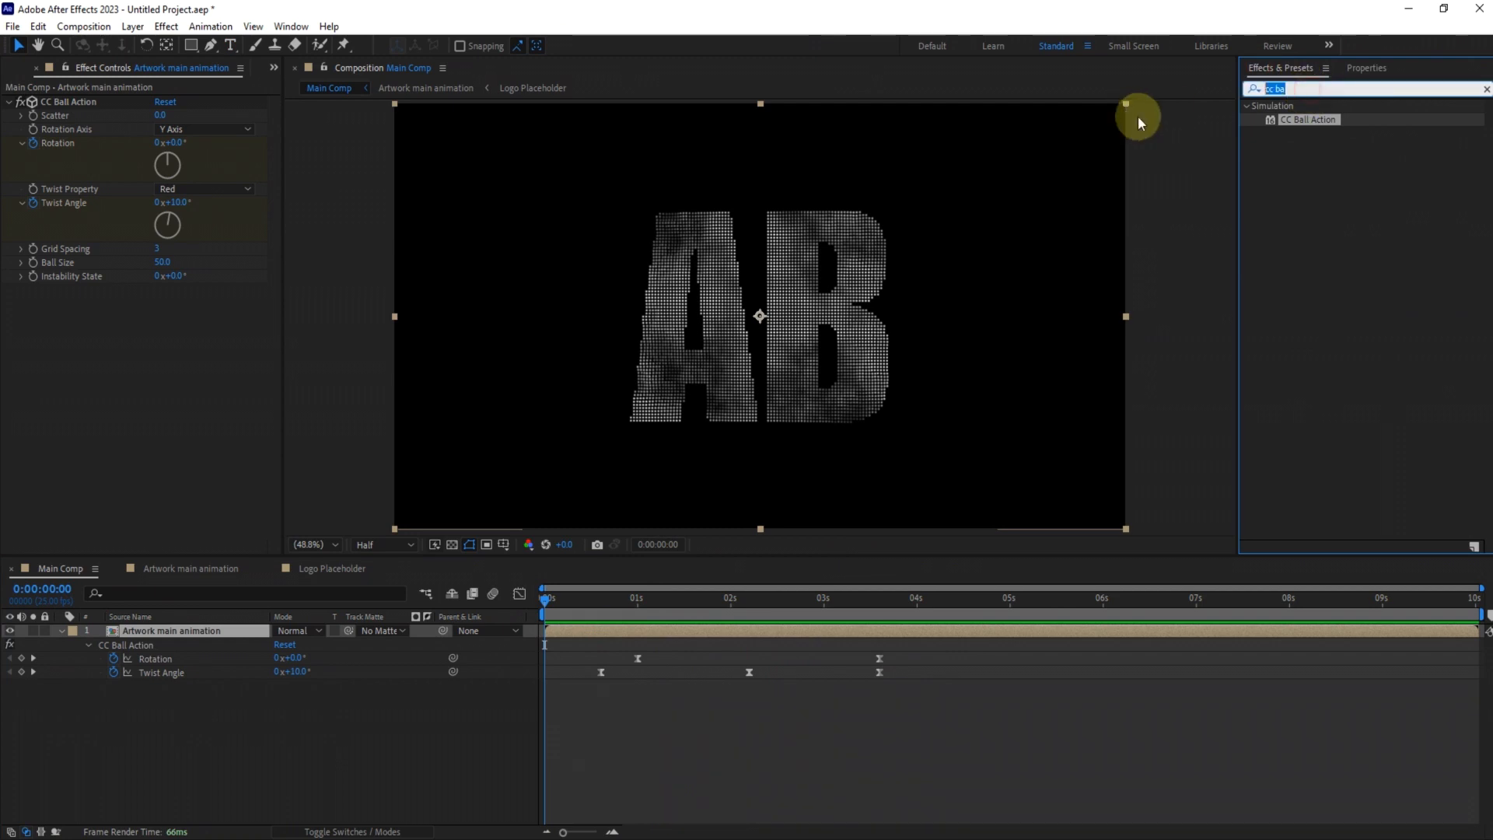
Apply Tritone with a purple shadow colour and light blue midtones
{"action": "type", "text": "tri"}
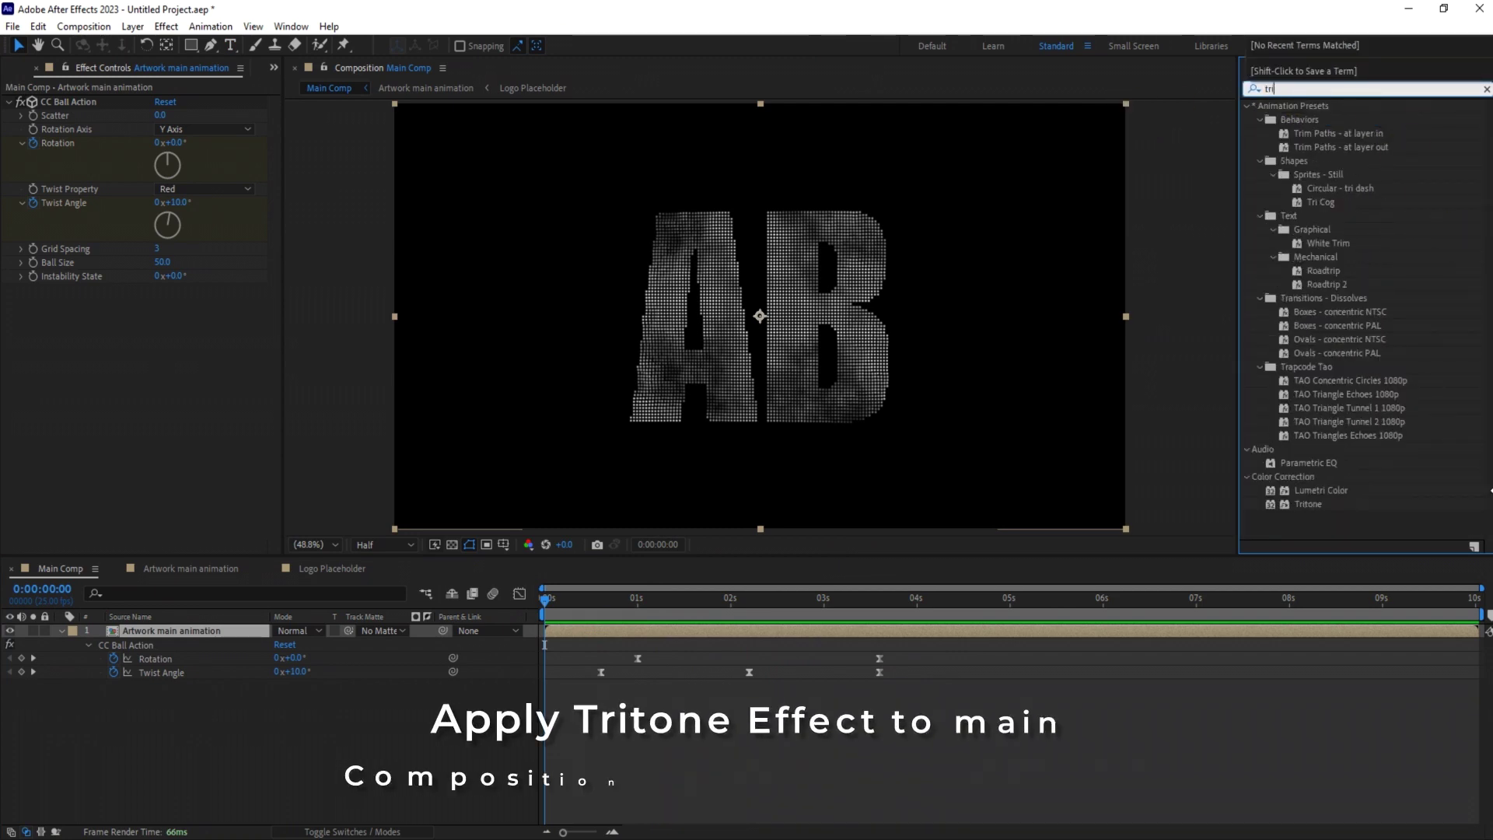
{"action": "double_click", "coordinate": [1309, 504]}
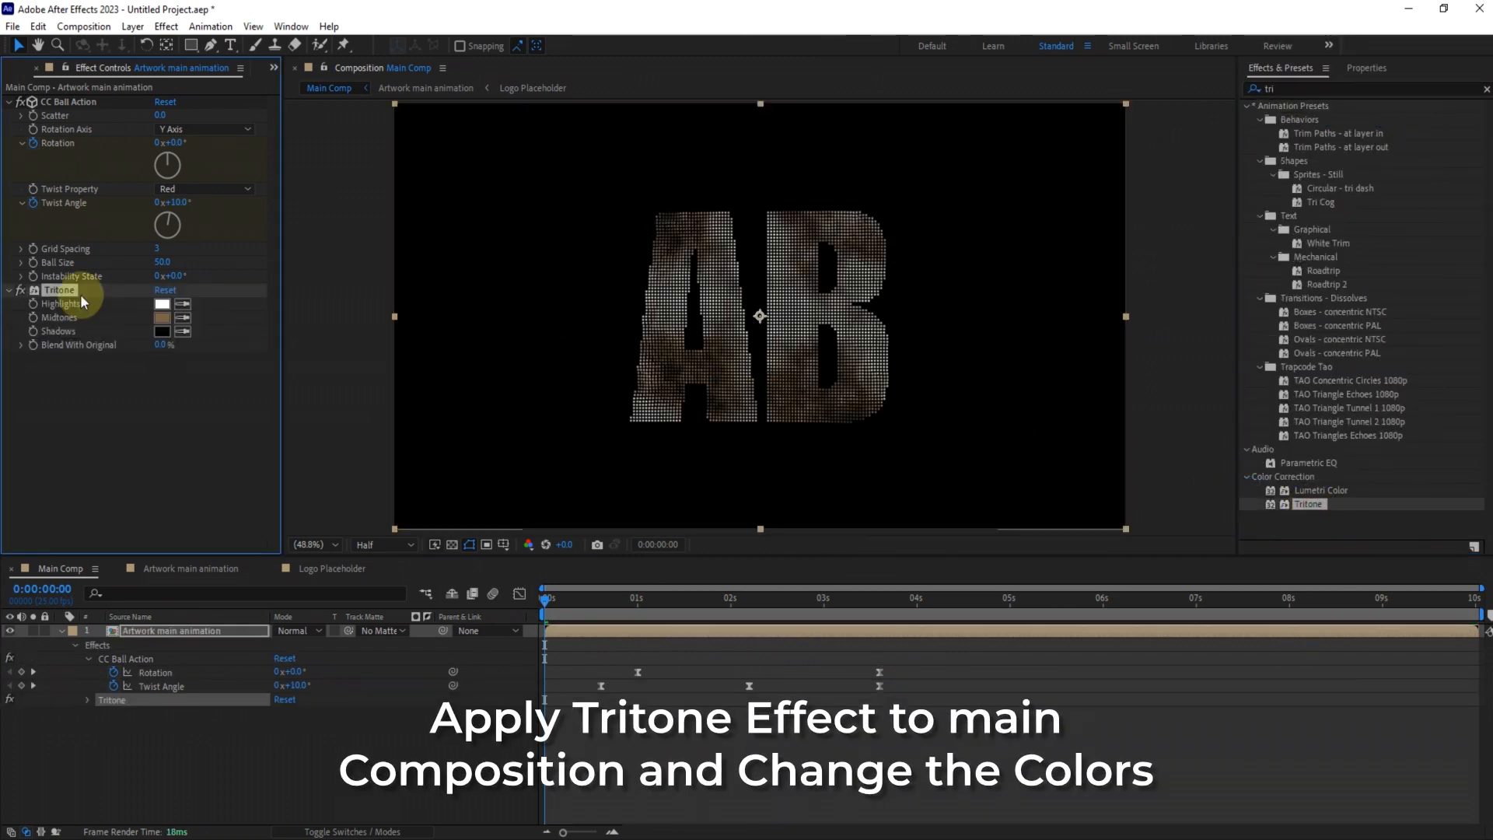
{"action": "left_click", "coordinate": [163, 330]}
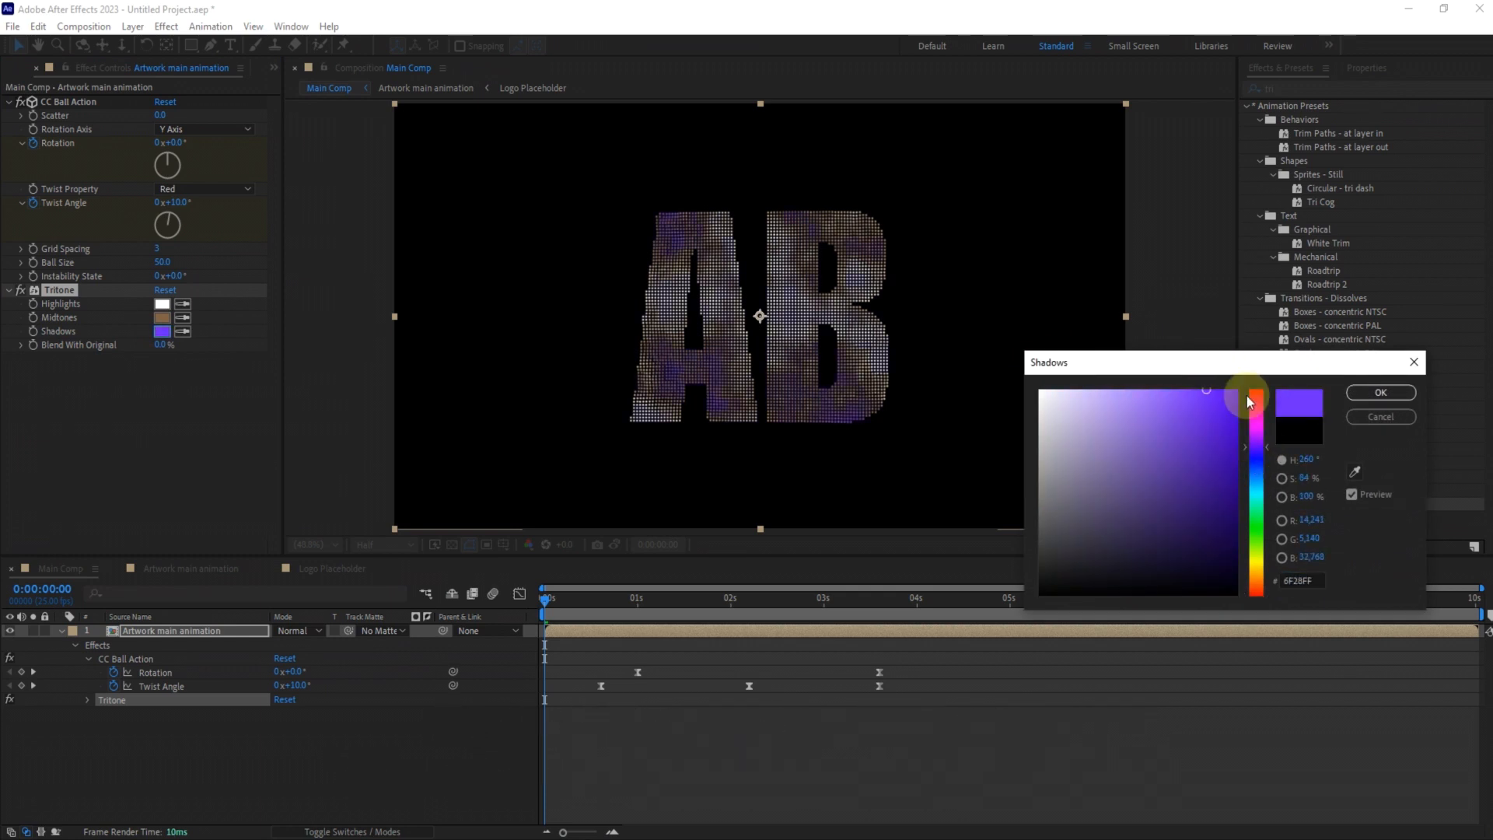
{"action": "left_click", "coordinate": [161, 317]}
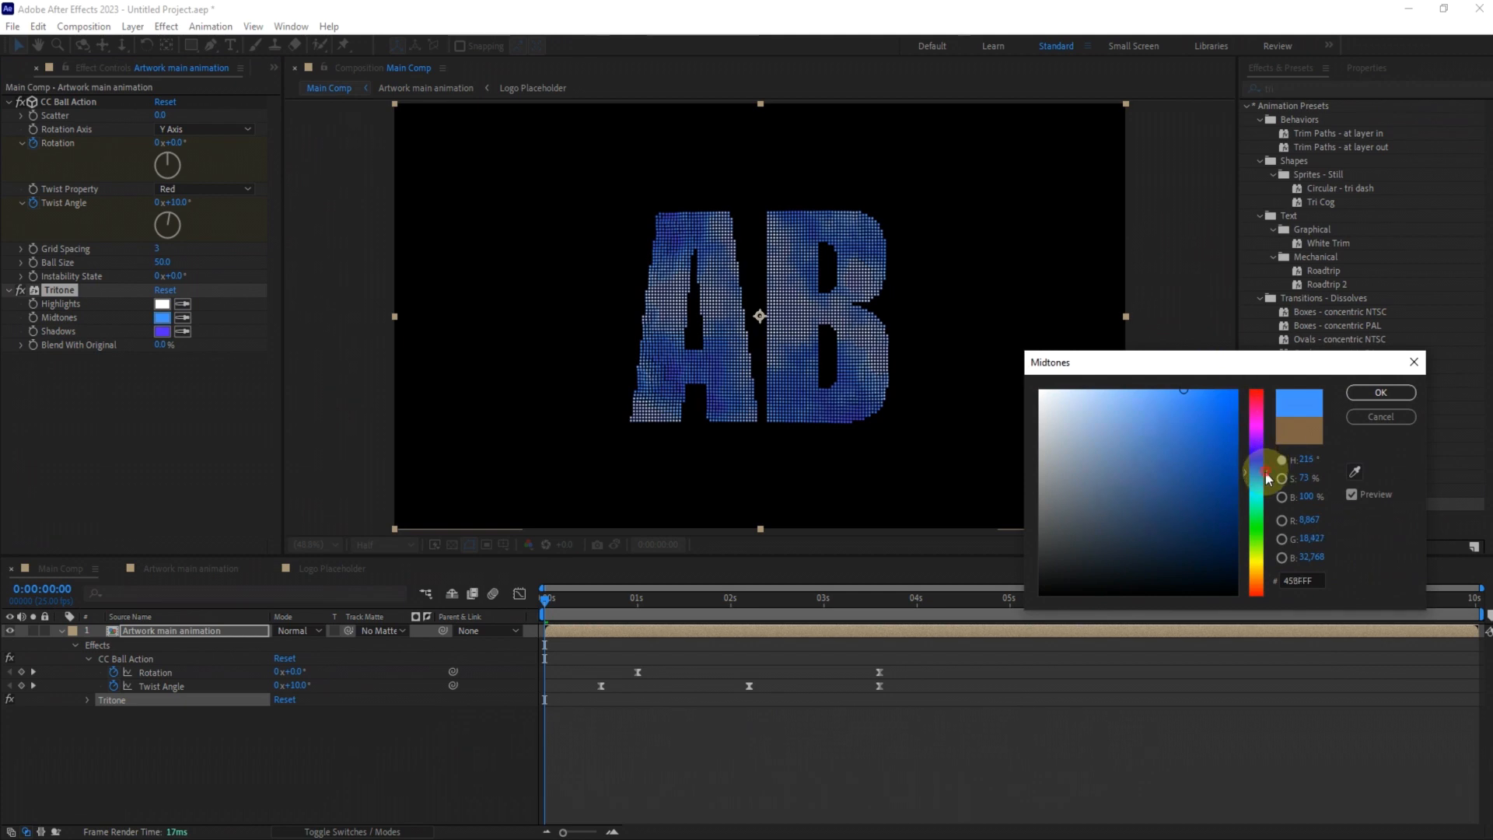
{"action": "left_click", "coordinate": [1379, 391]}
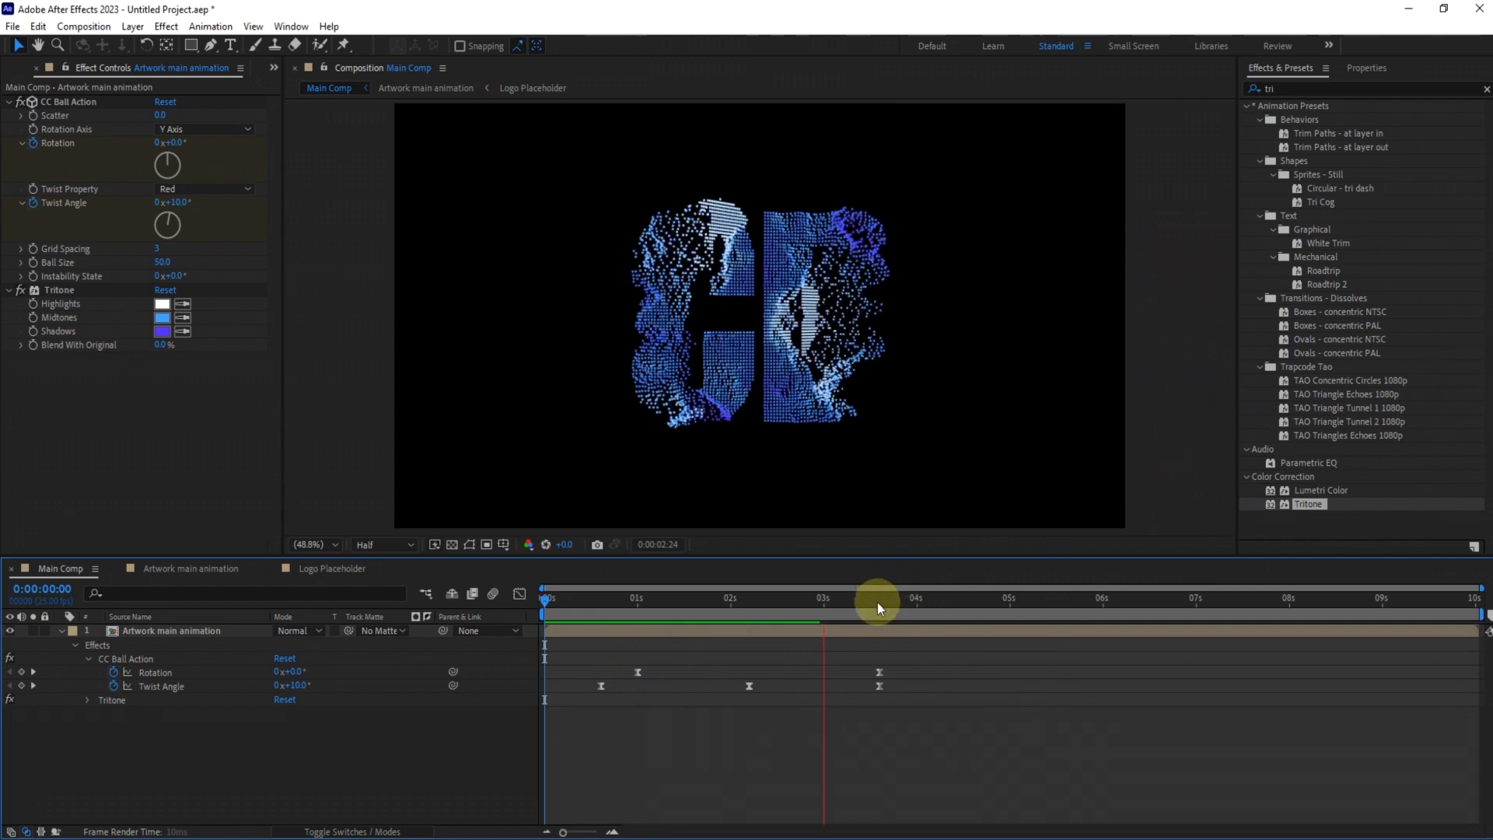
Scrub through the morph to preview the tinted letters becoming CD
{"action": "left_click", "coordinate": [834, 597]}
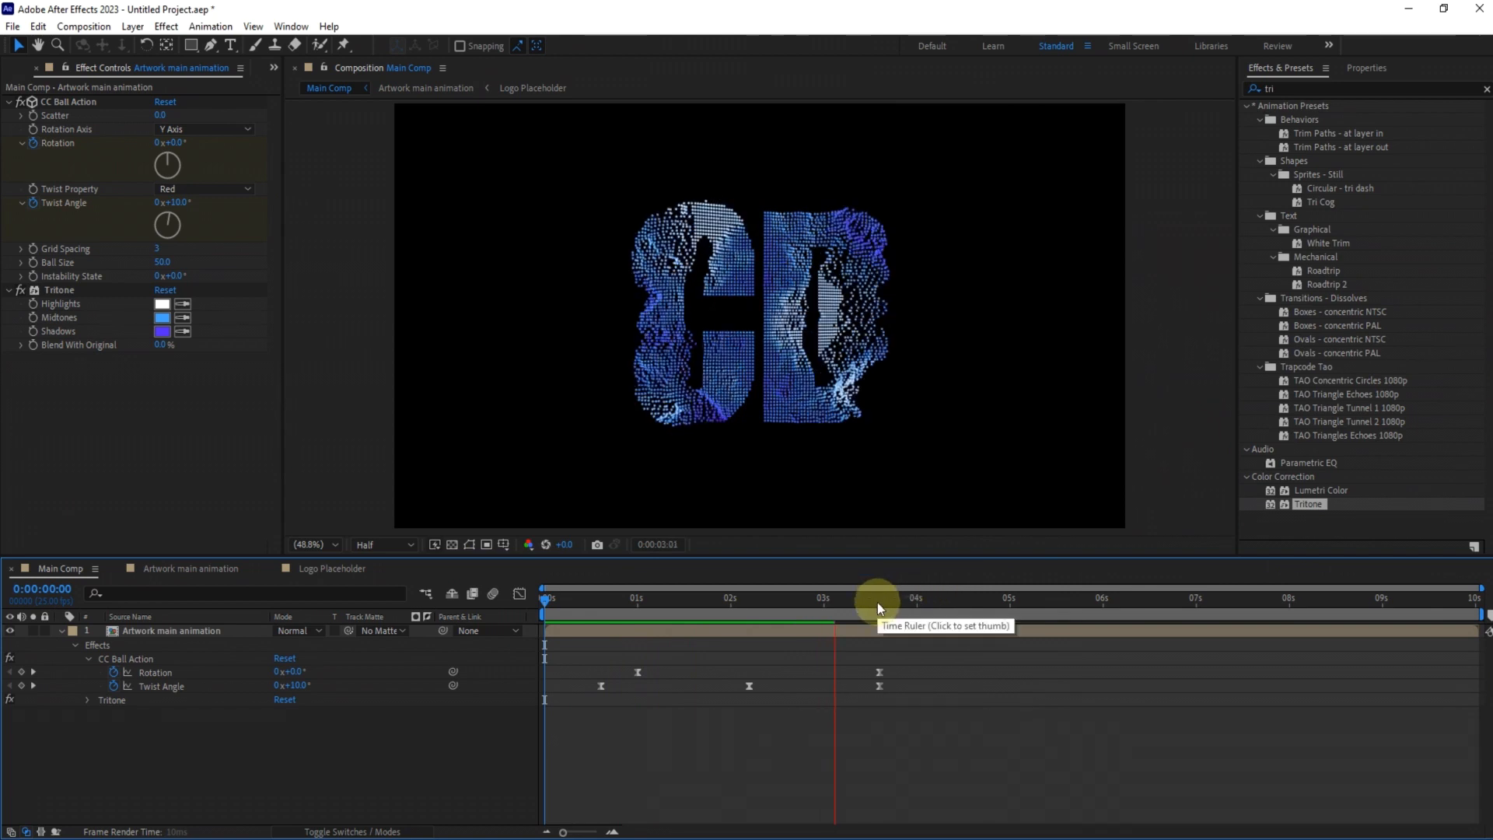
{"action": "left_click", "coordinate": [841, 597]}
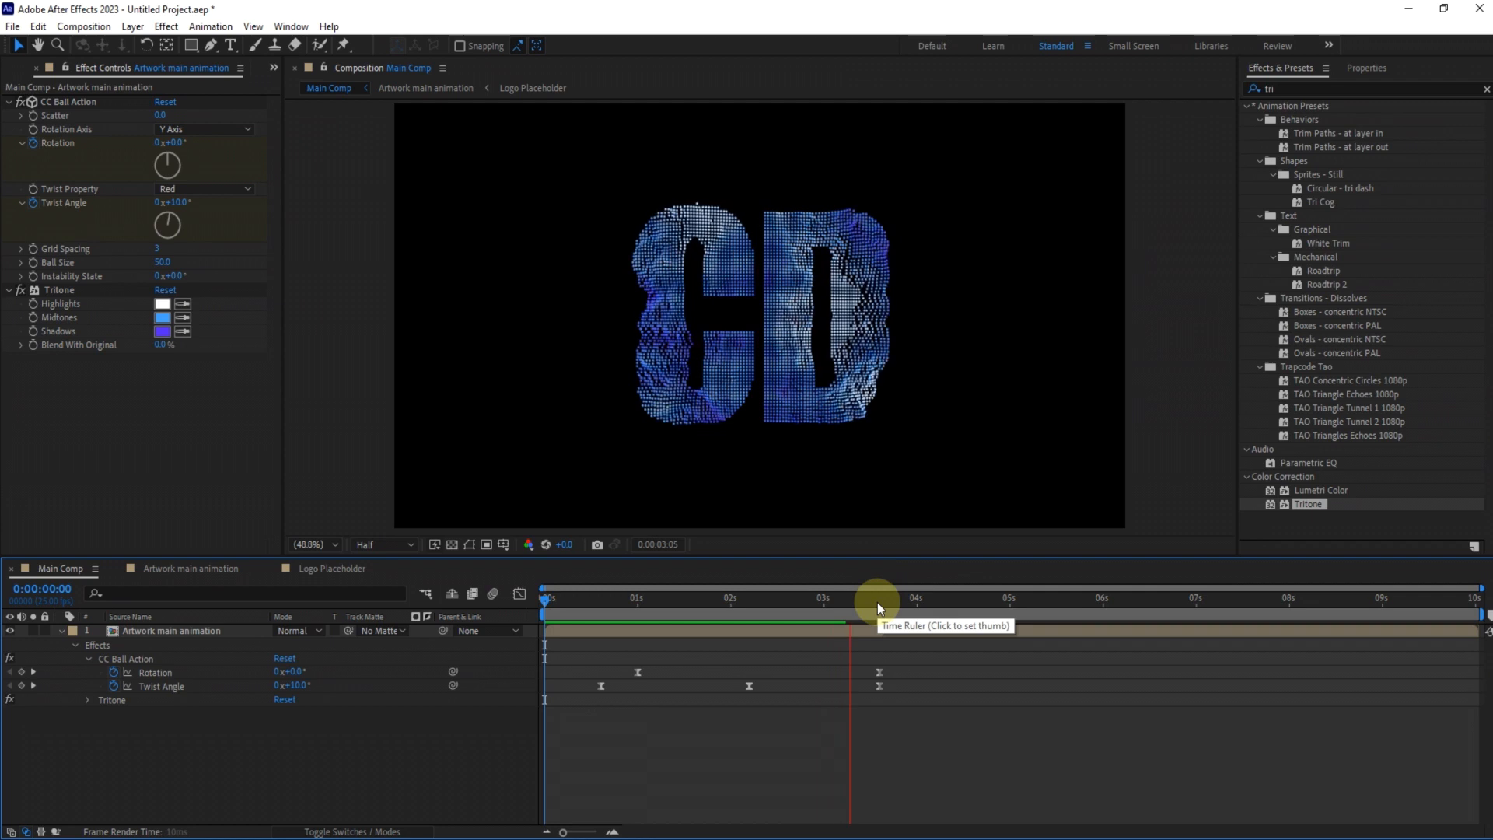
{"action": "left_click", "coordinate": [877, 608]}
{"action": "type", "text": "glow"}
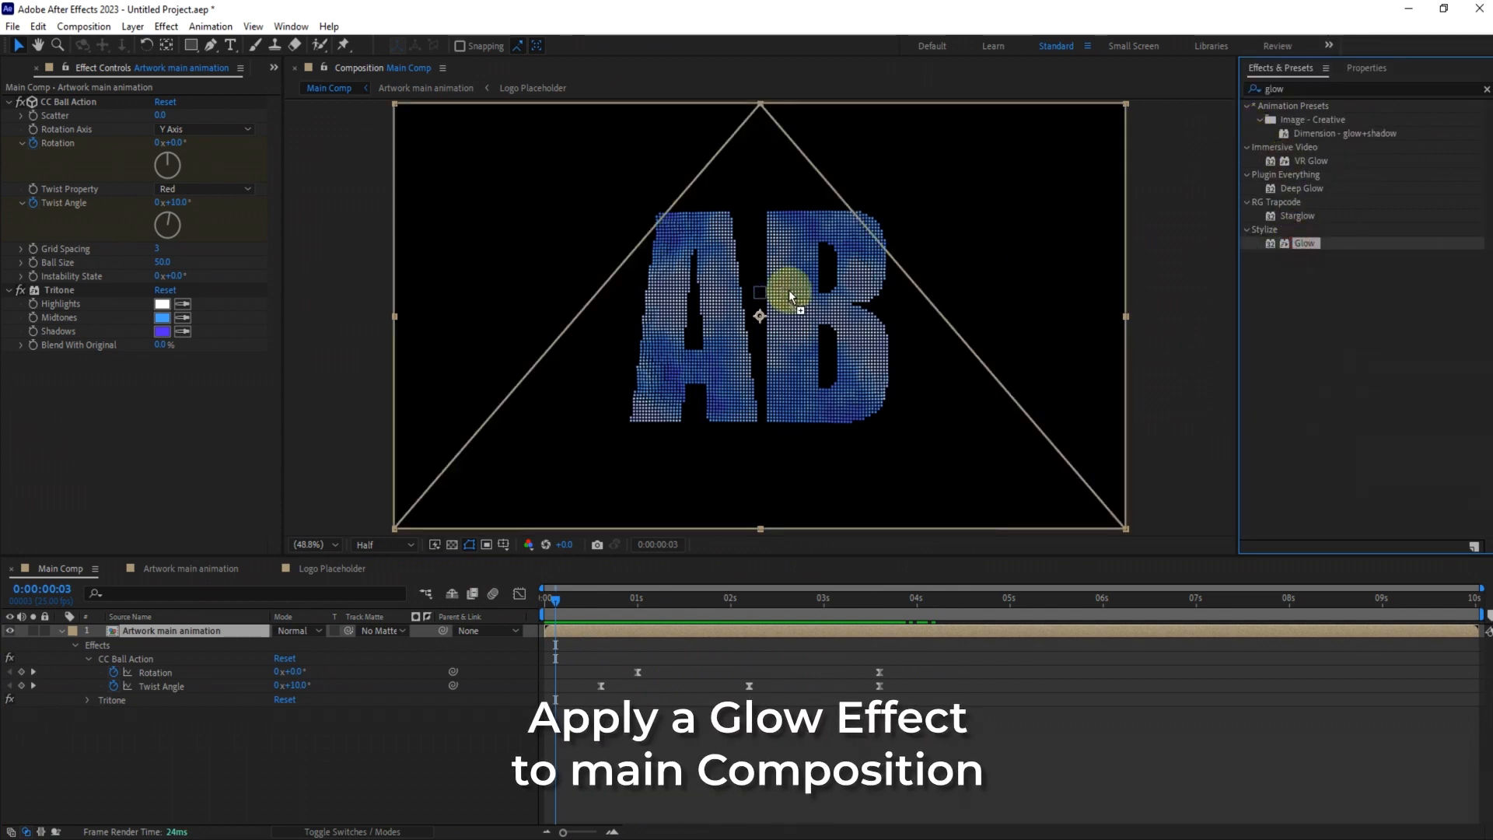
Apply a Glow effect and shift the Tritone shadow colour to a deeper blue
{"action": "double_click", "coordinate": [1304, 243]}
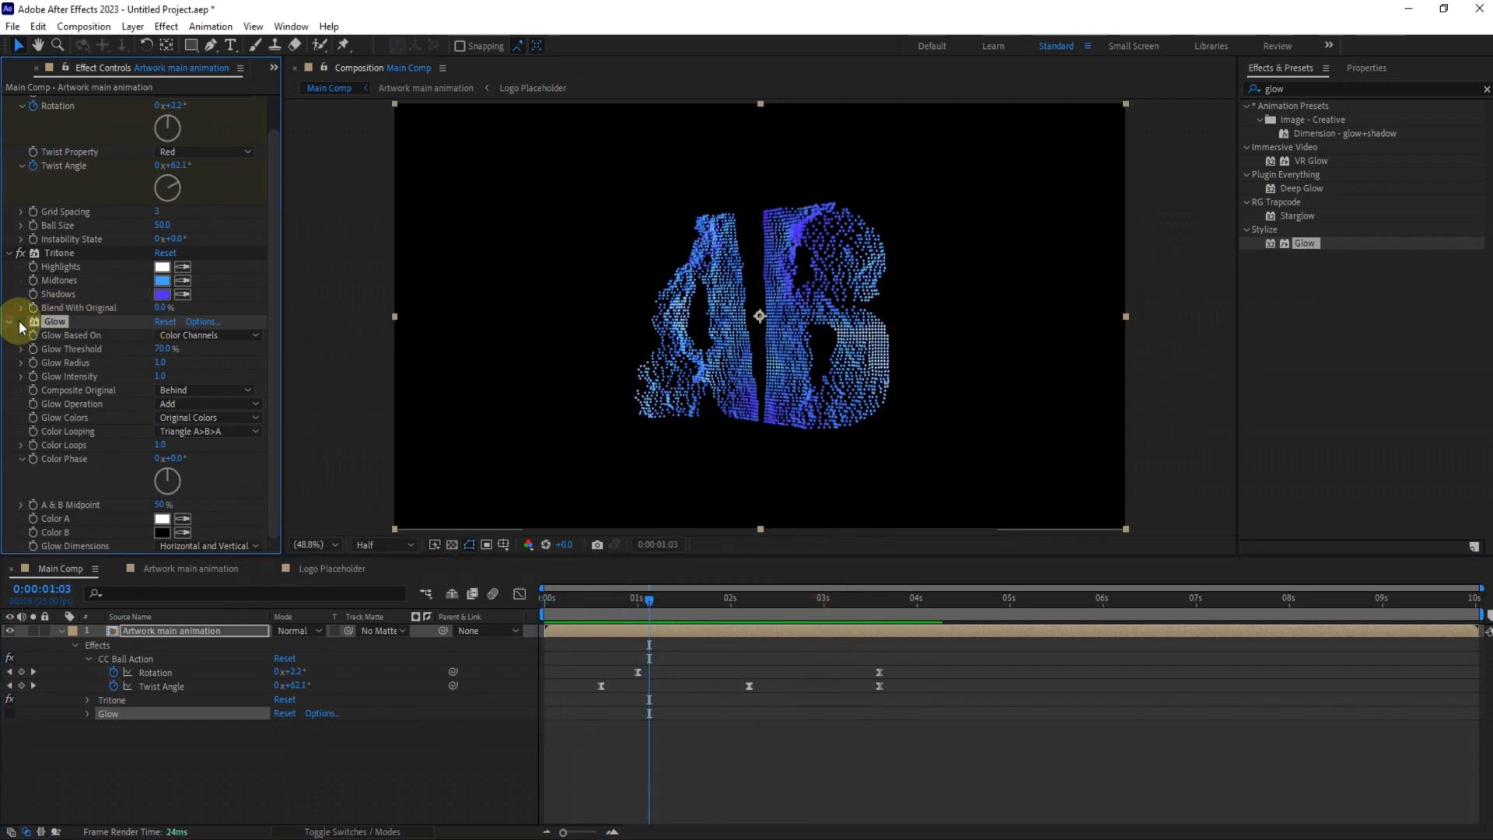
{"action": "left_click", "coordinate": [162, 295]}
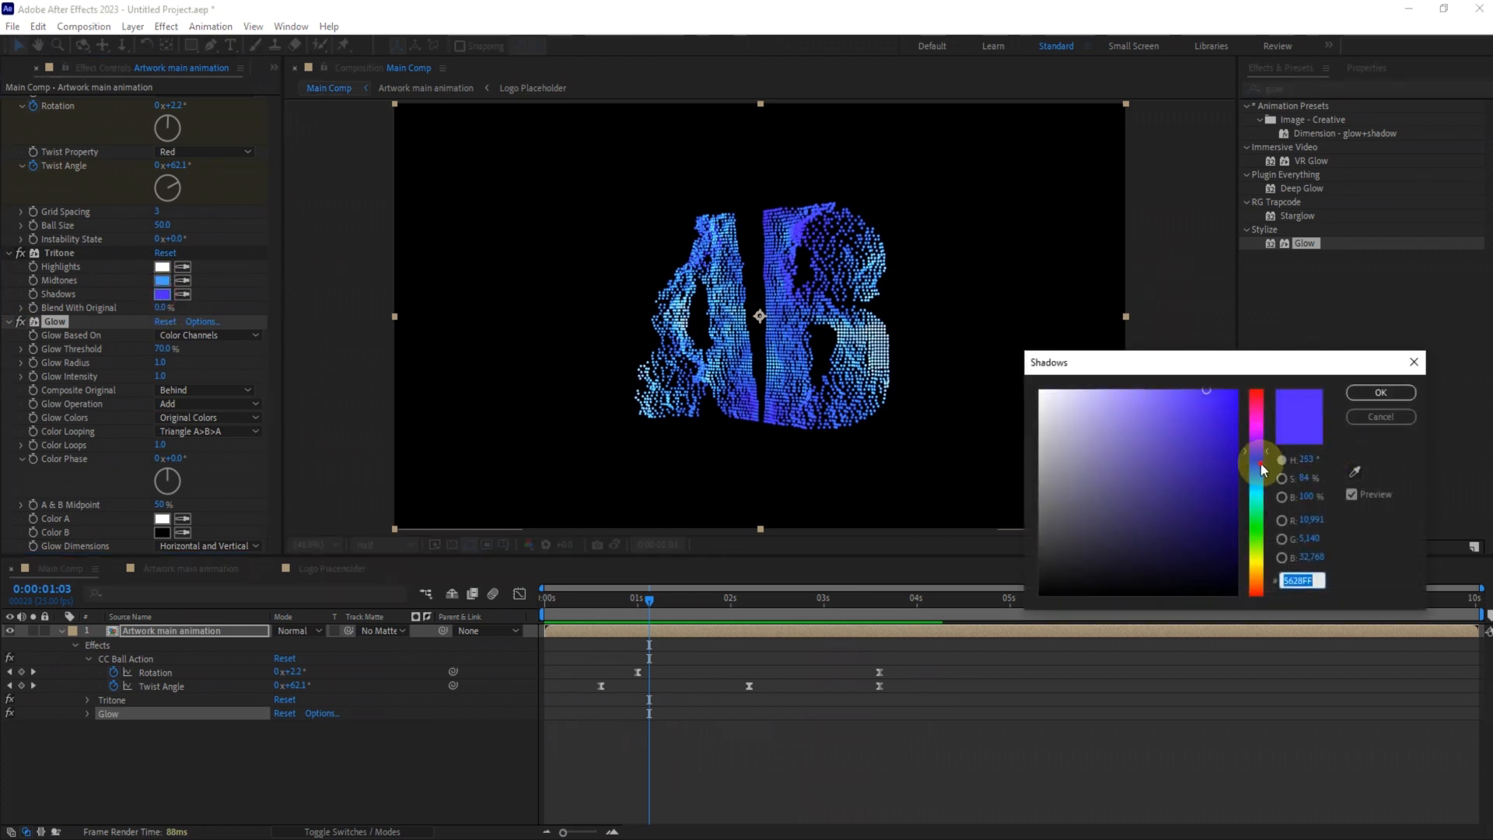
{"action": "left_click", "coordinate": [1378, 392]}
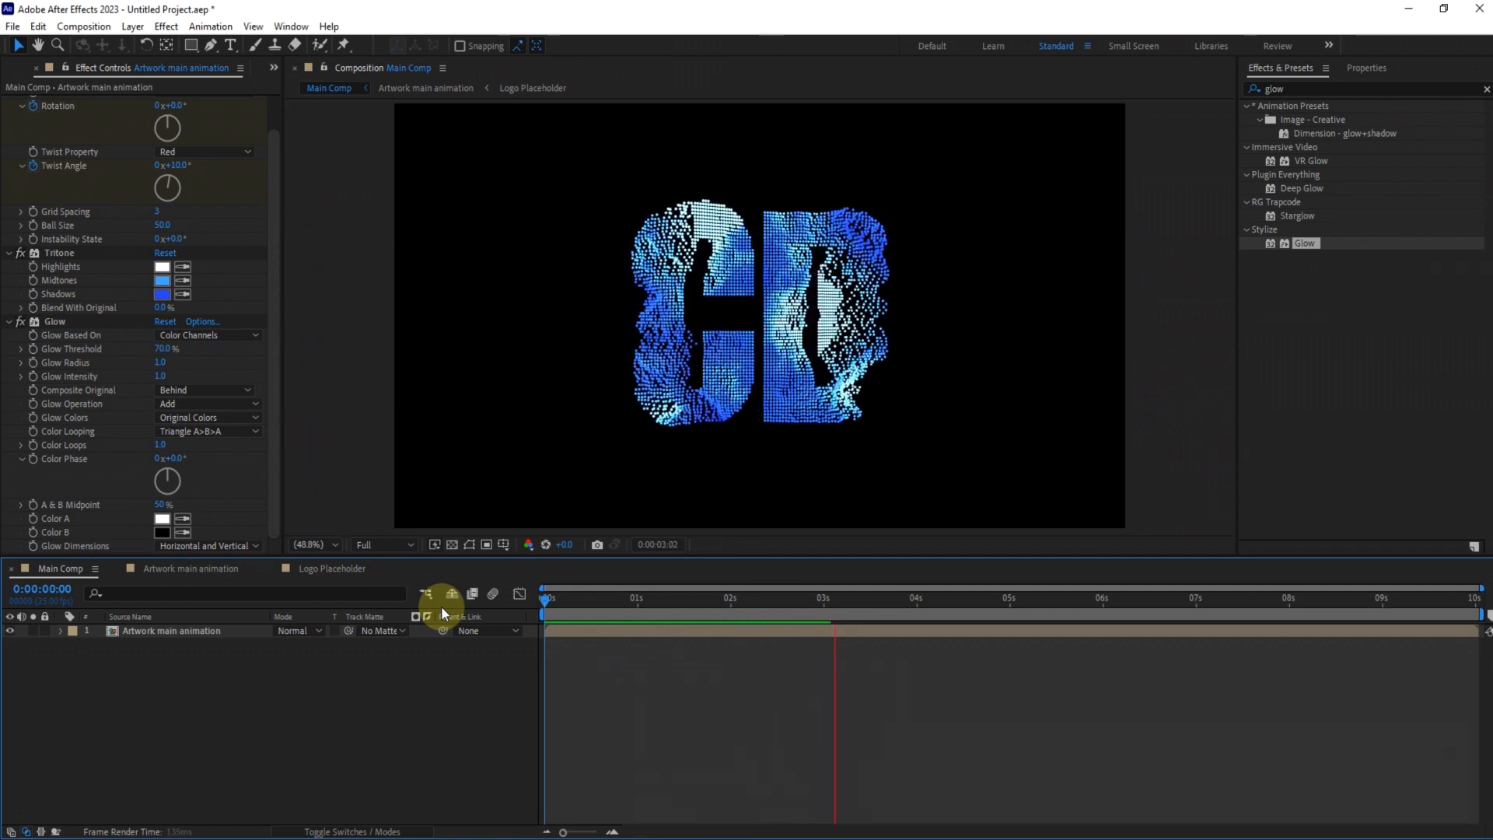
{"action": "left_click", "coordinate": [966, 597]}
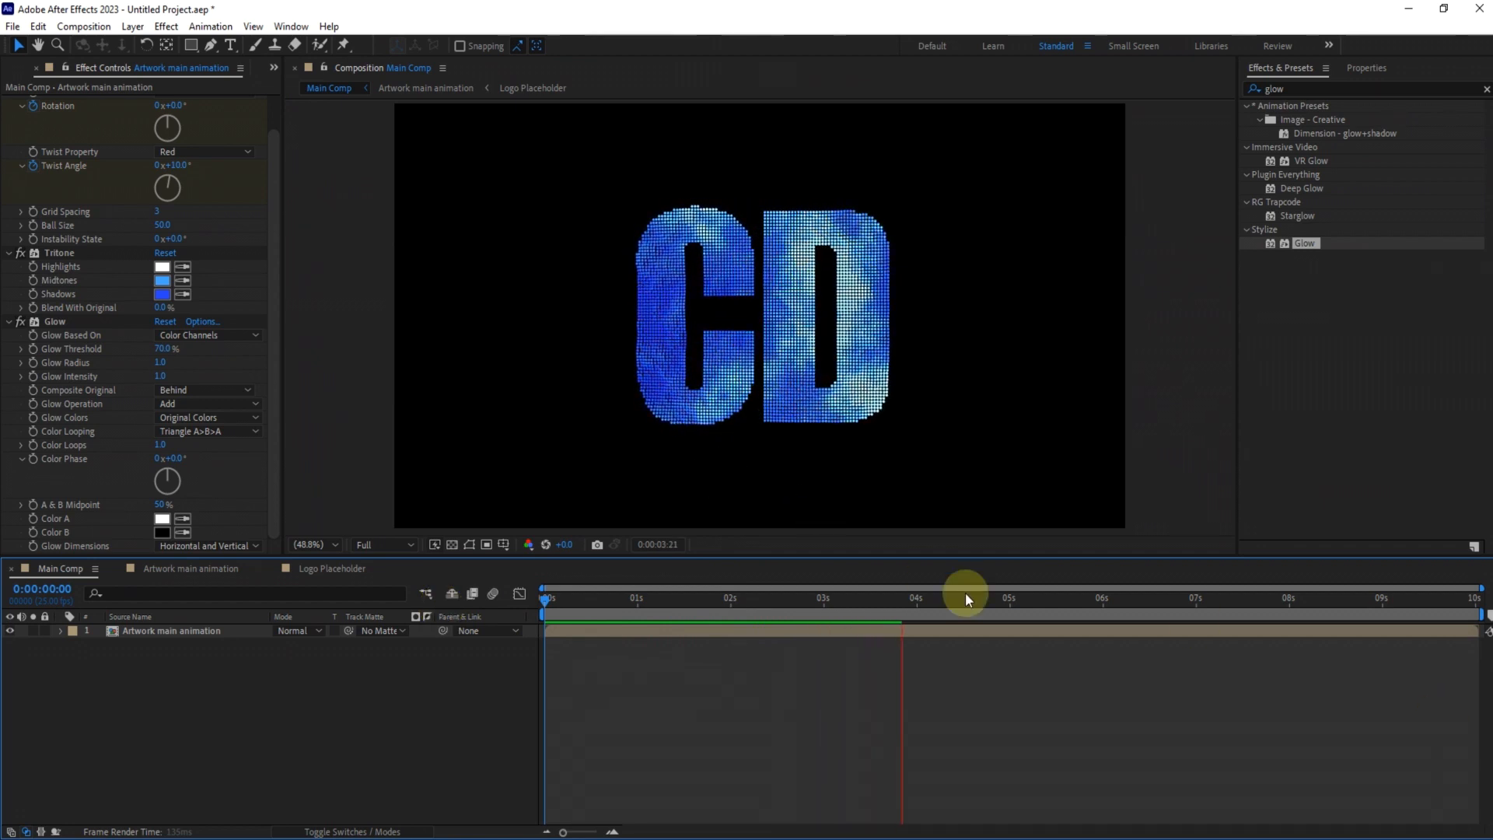
{"action": "left_click", "coordinate": [1010, 598]}
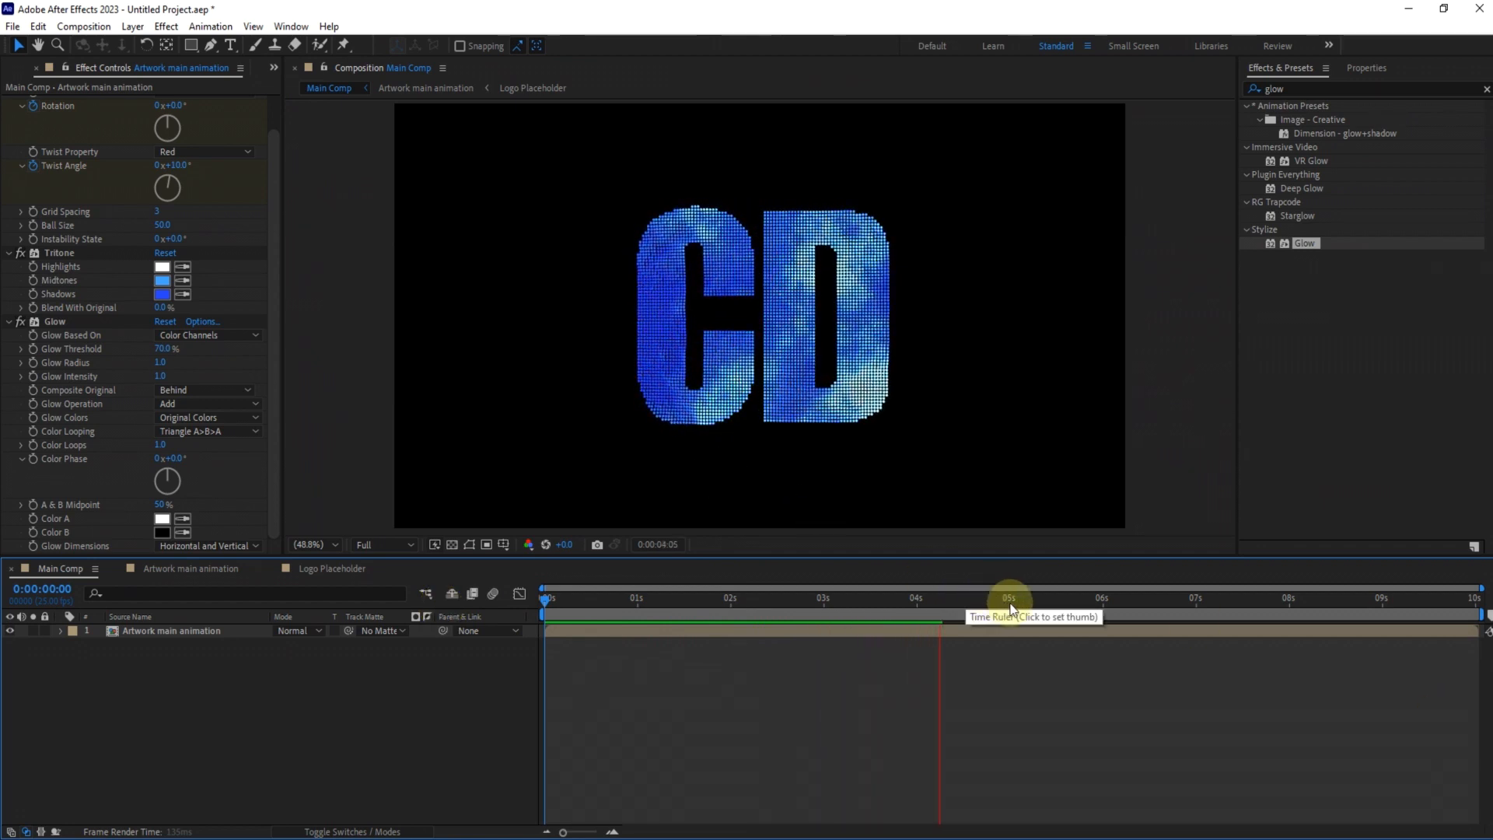
{"action": "left_click", "coordinate": [1007, 597]}
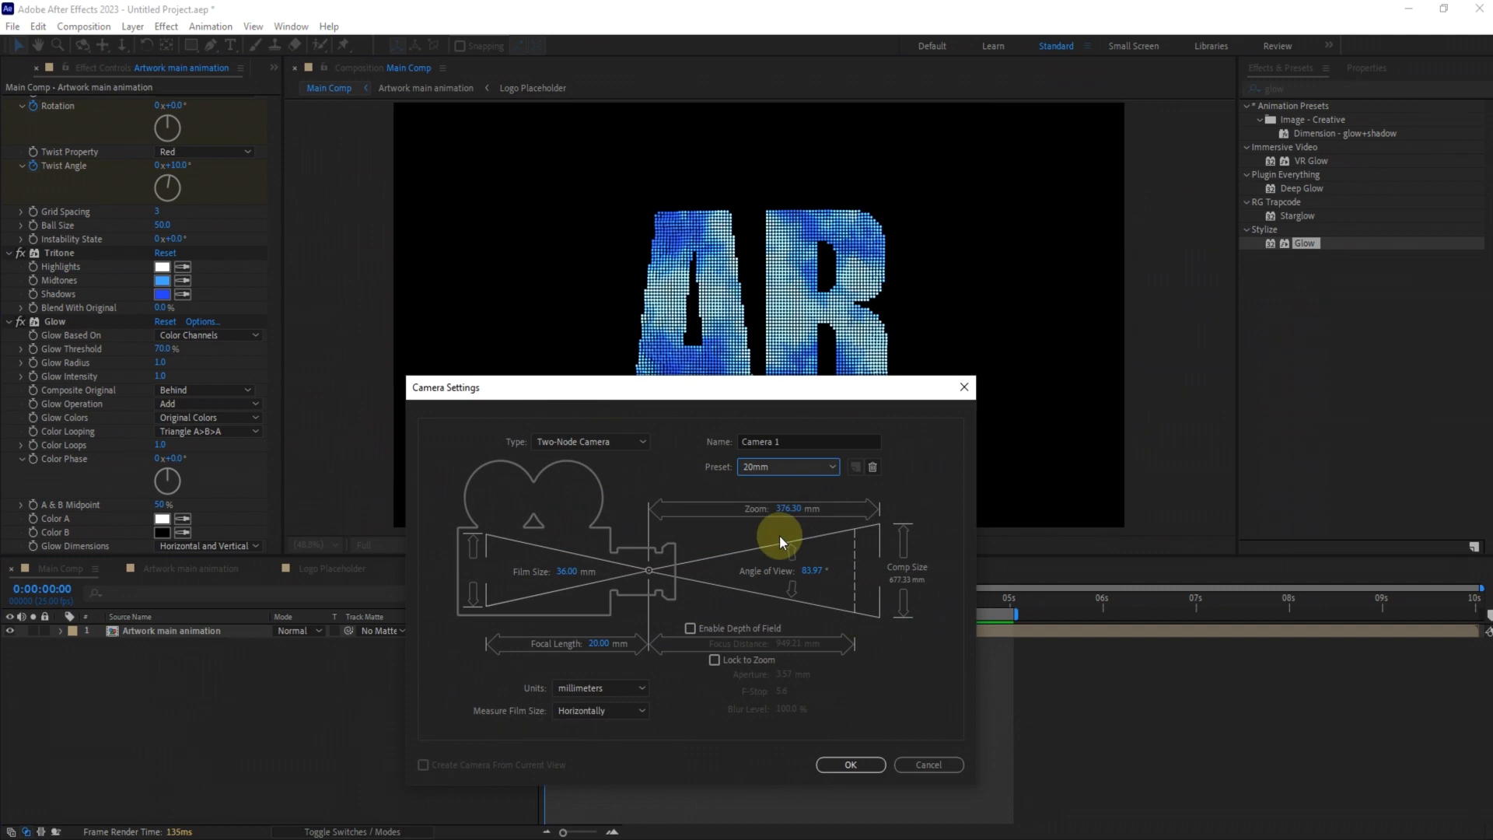
Create a 20mm camera and reposition it for a dramatic angled view of the letters
{"action": "left_click", "coordinate": [849, 765]}
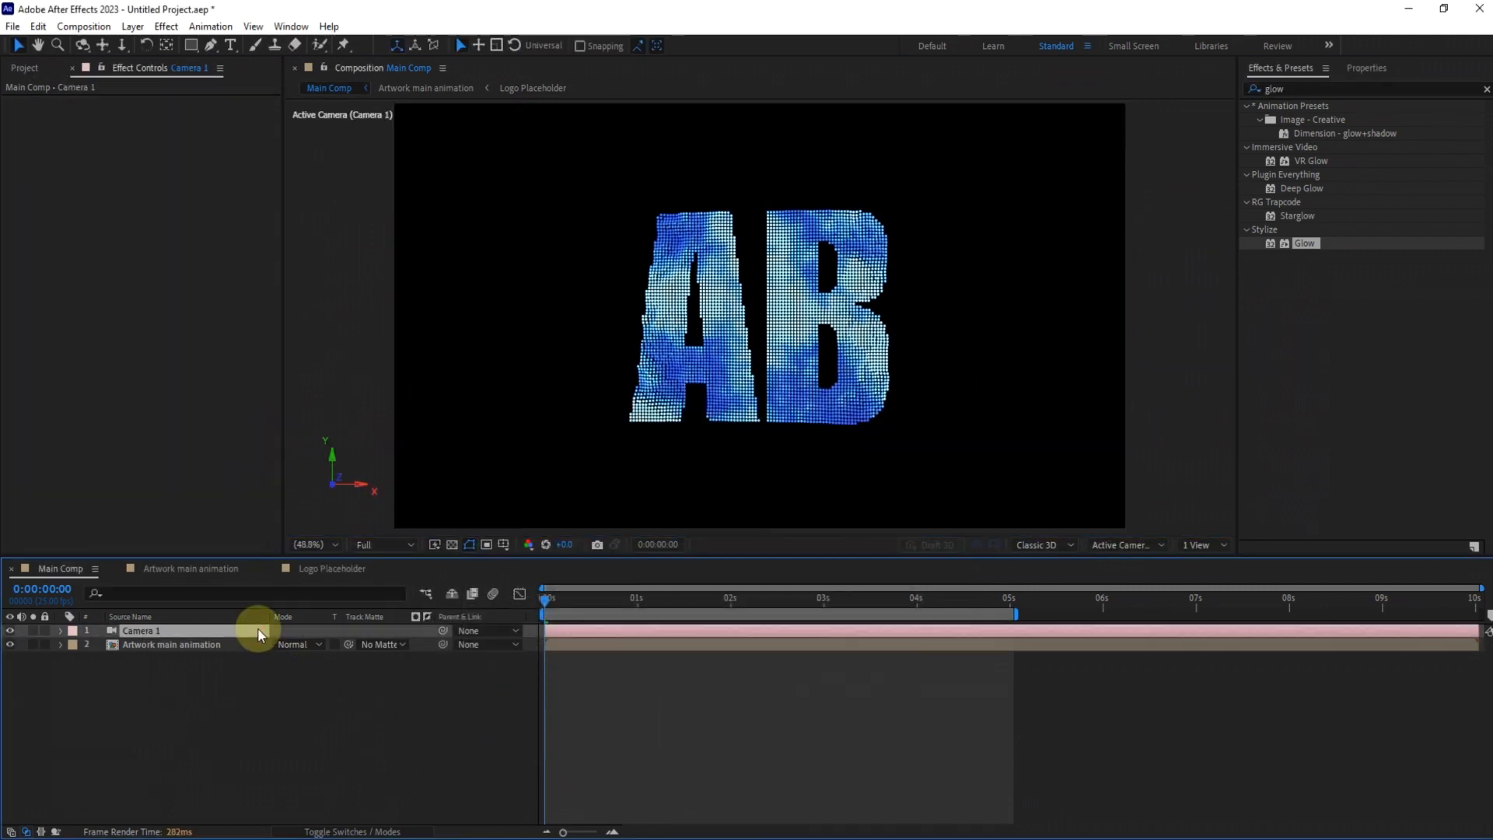
{"action": "left_click", "coordinate": [502, 544]}
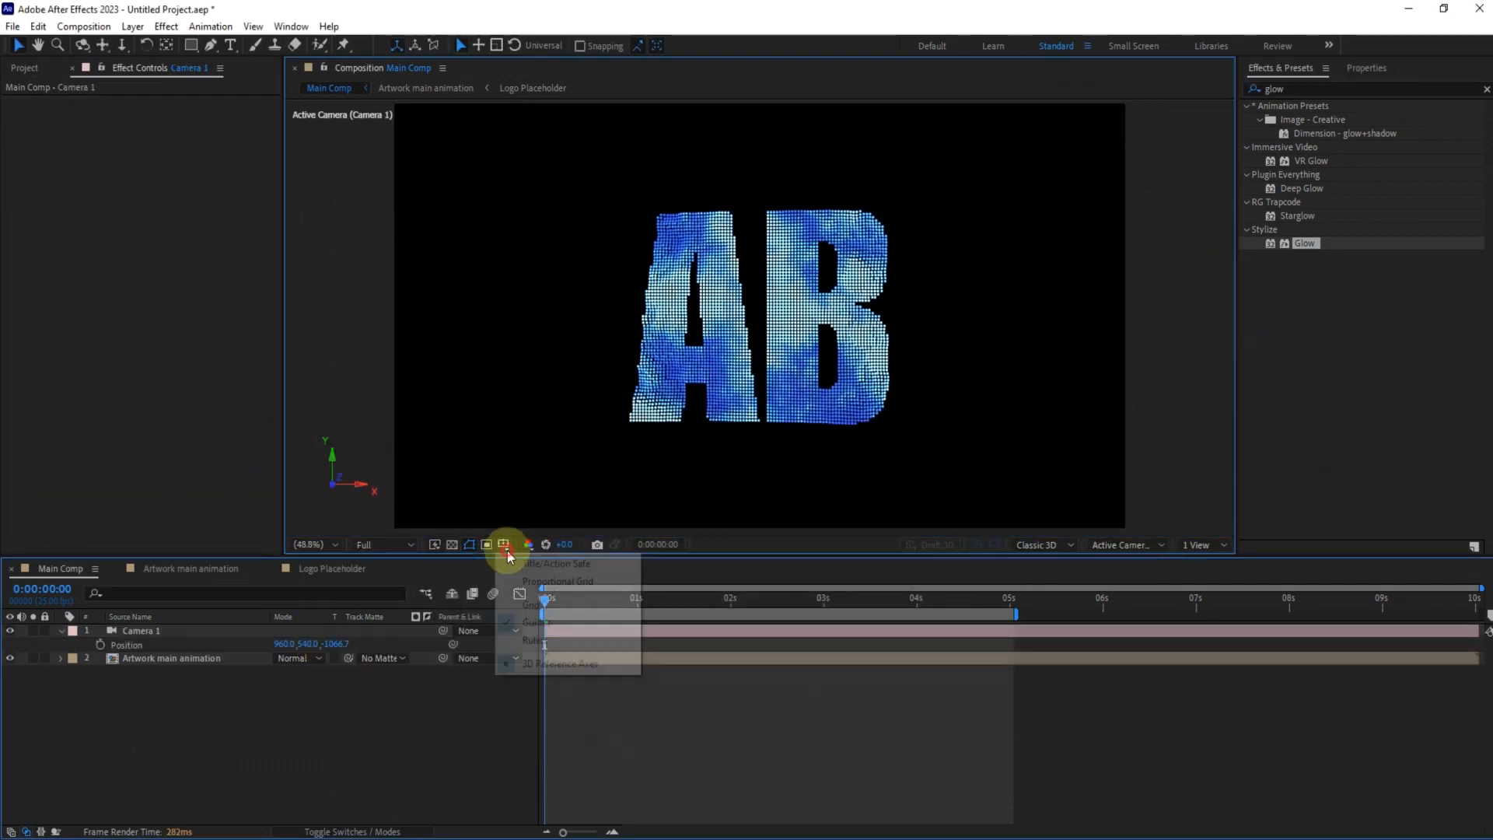
{"action": "left_click", "coordinate": [540, 622]}
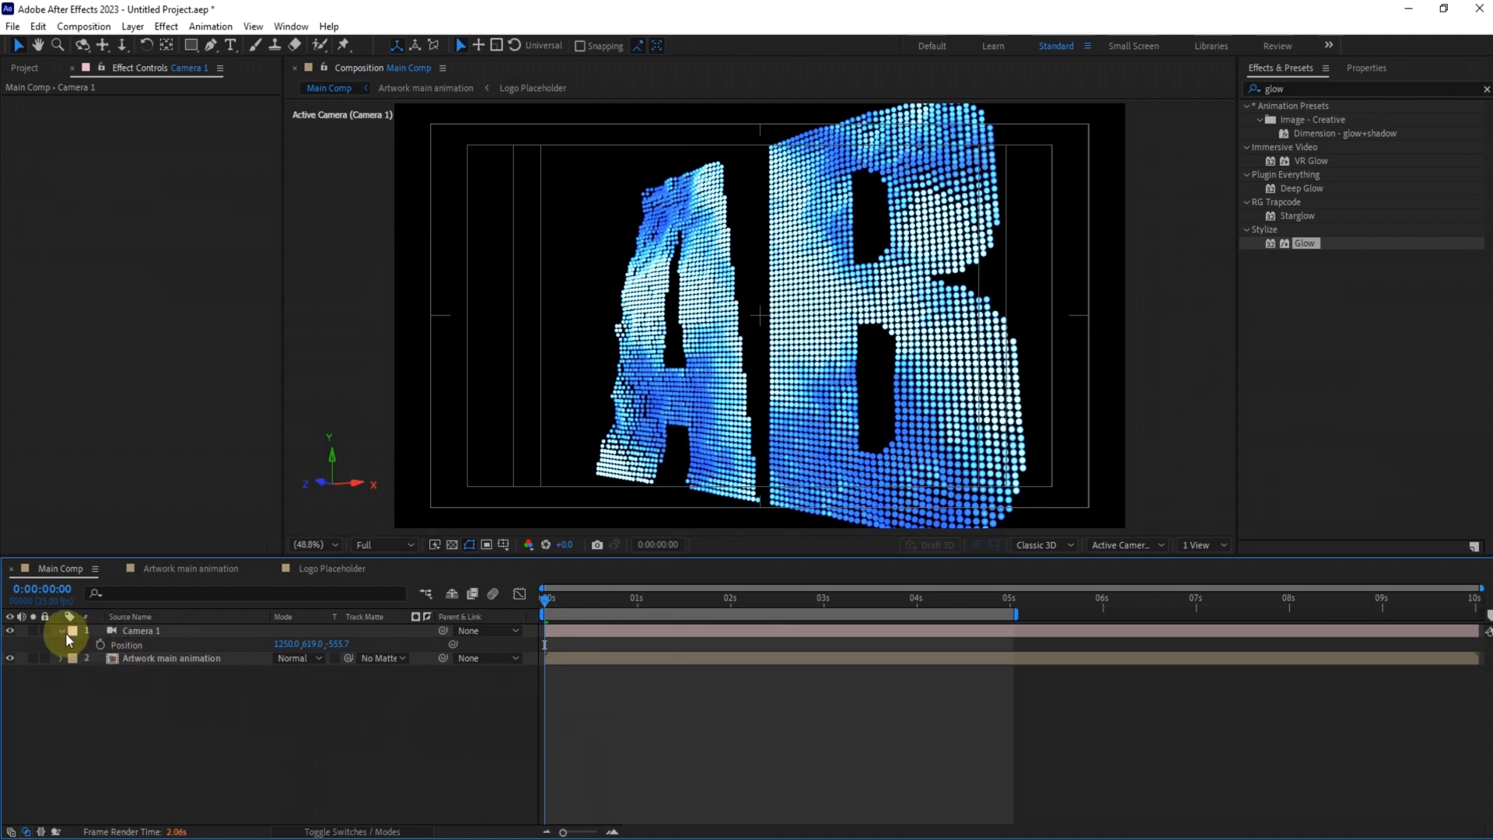
{"action": "left_click", "coordinate": [61, 630]}
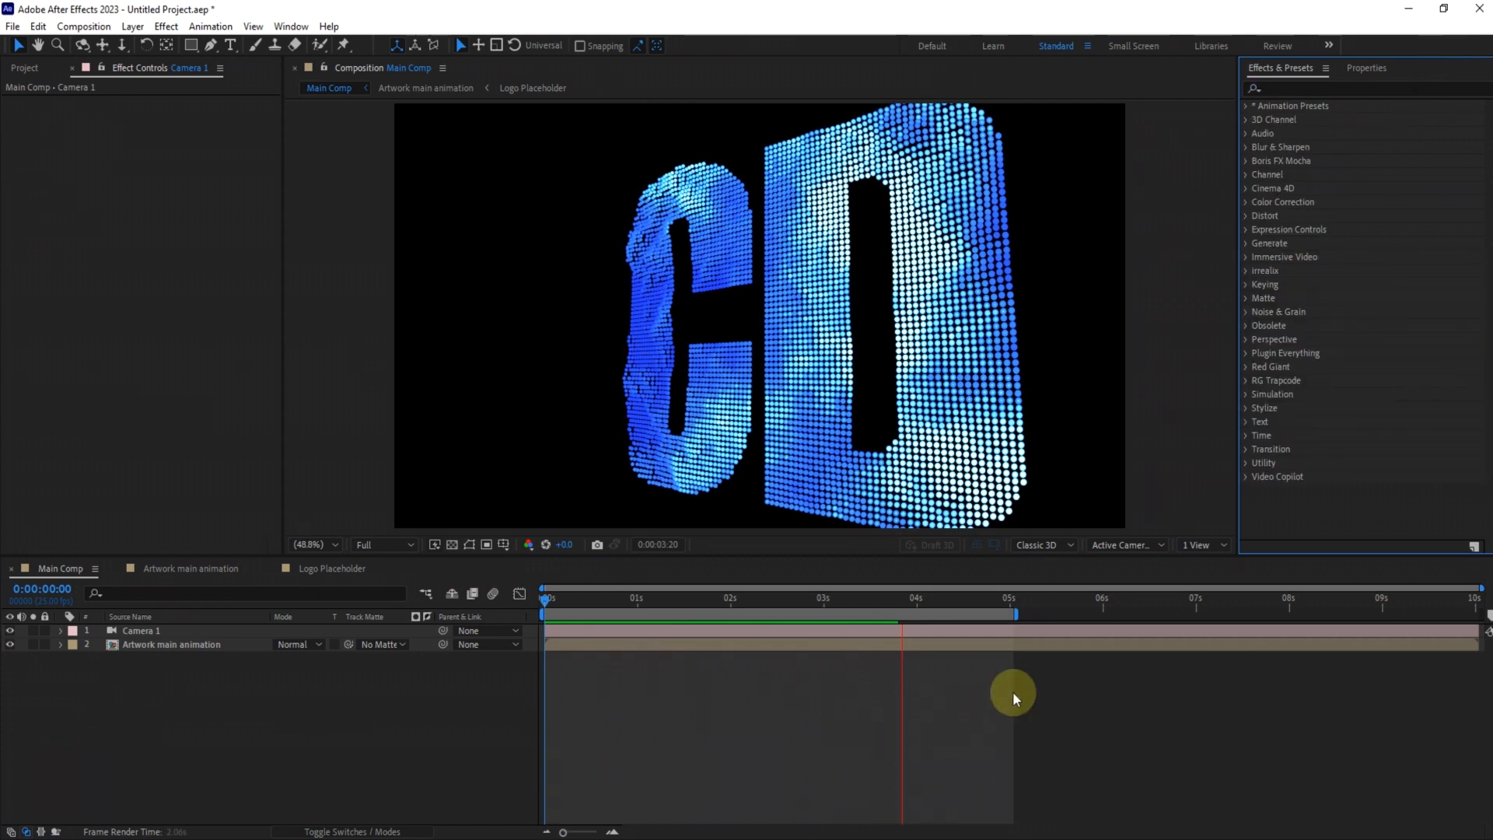
{"action": "mouse_move", "coordinate": [868, 651]}
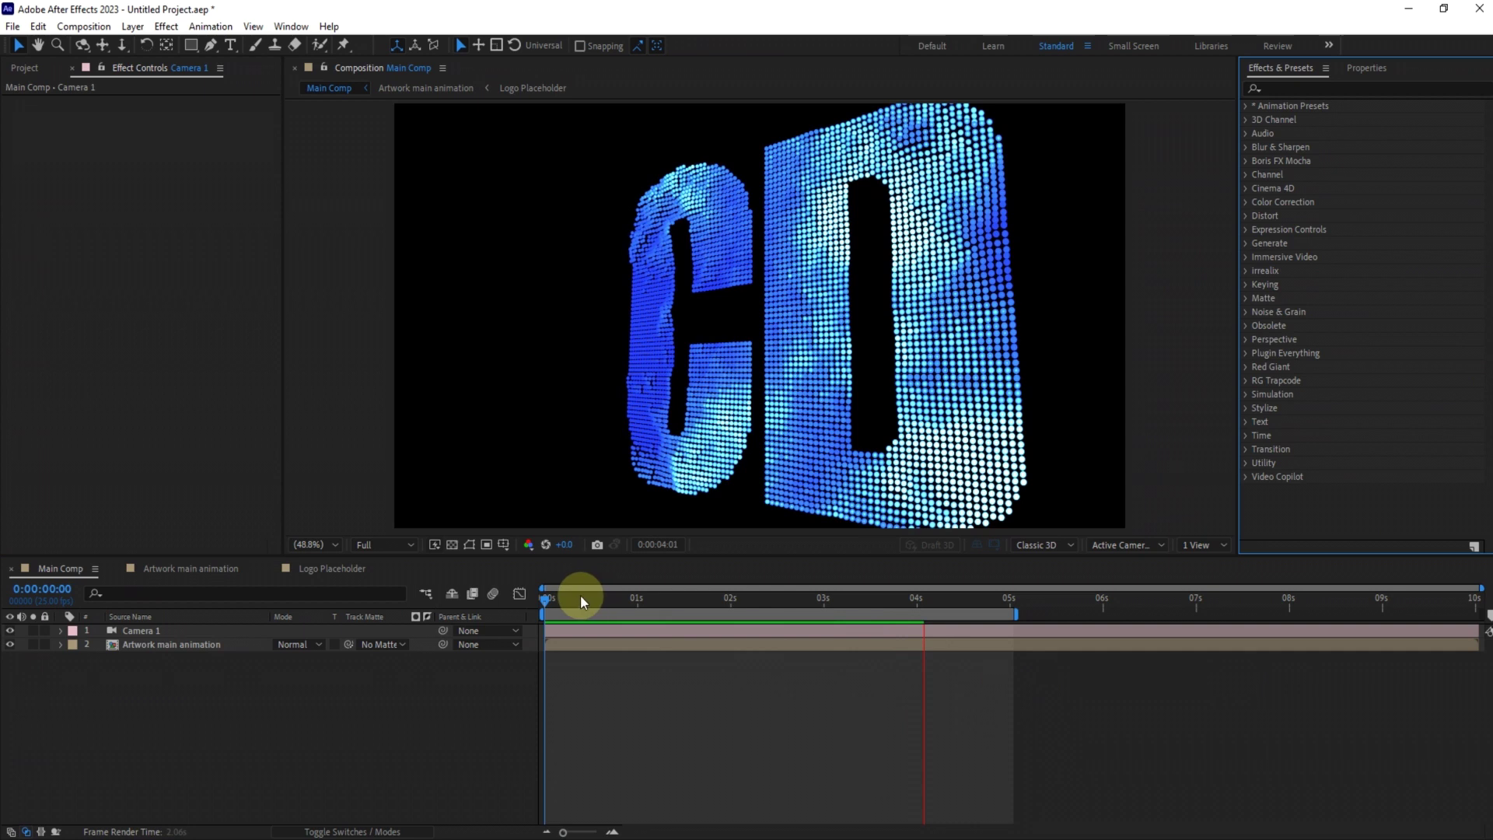
{"action": "mouse_move", "coordinate": [546, 601]}
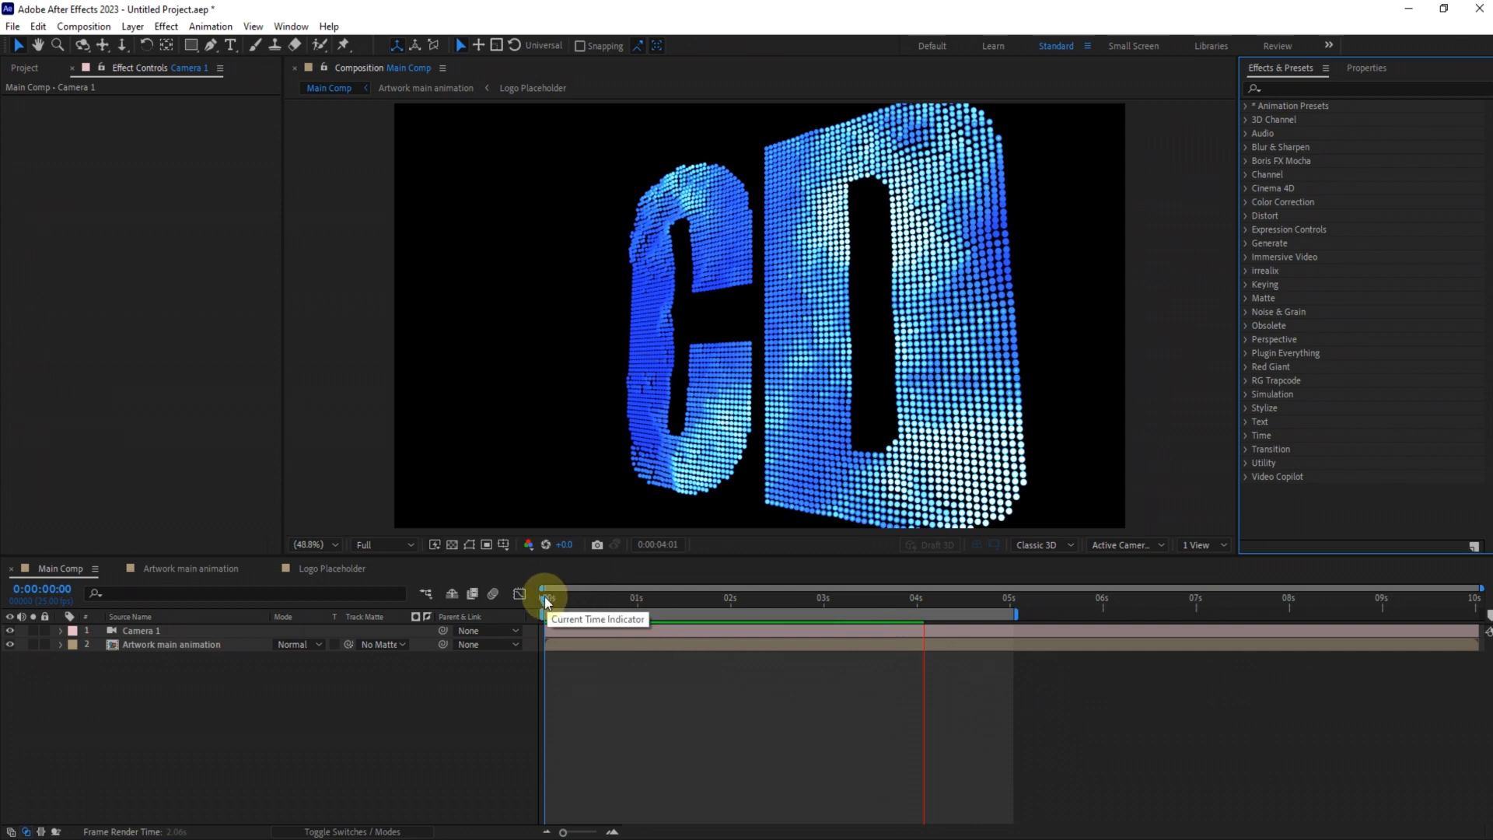